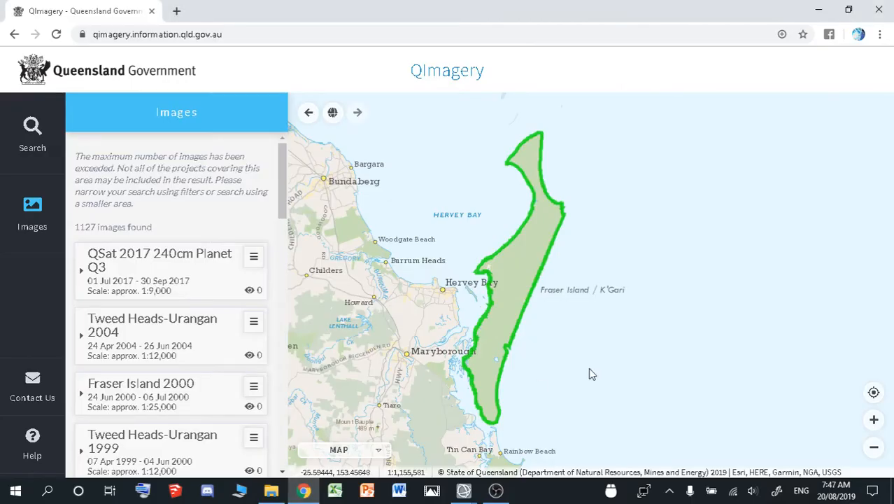
# - Locate image L16-7576E-3495N in QSat 2017 240cm Planet Q3 and zoom to its footprint
pyautogui.click(496, 490)
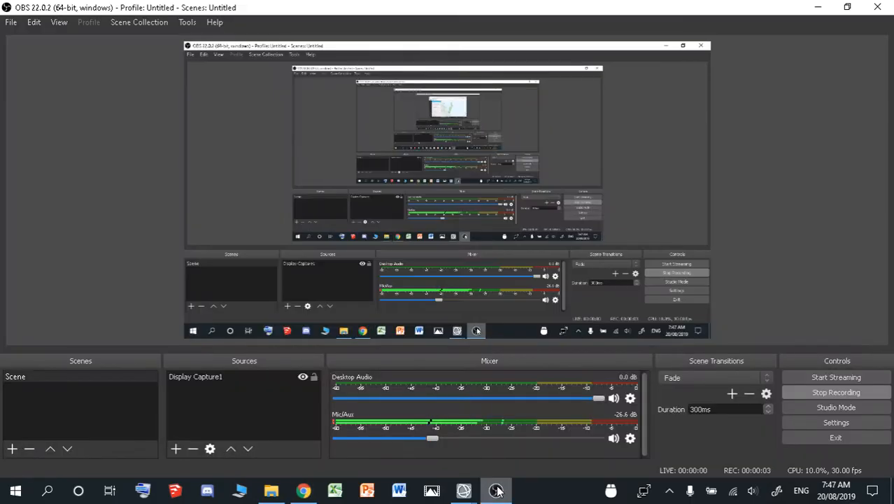
pyautogui.click(303, 490)
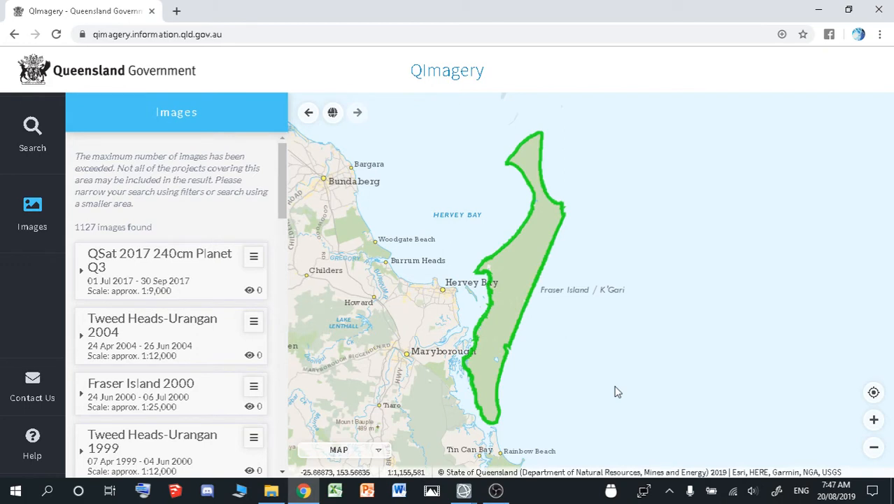
pyautogui.moveTo(463, 489)
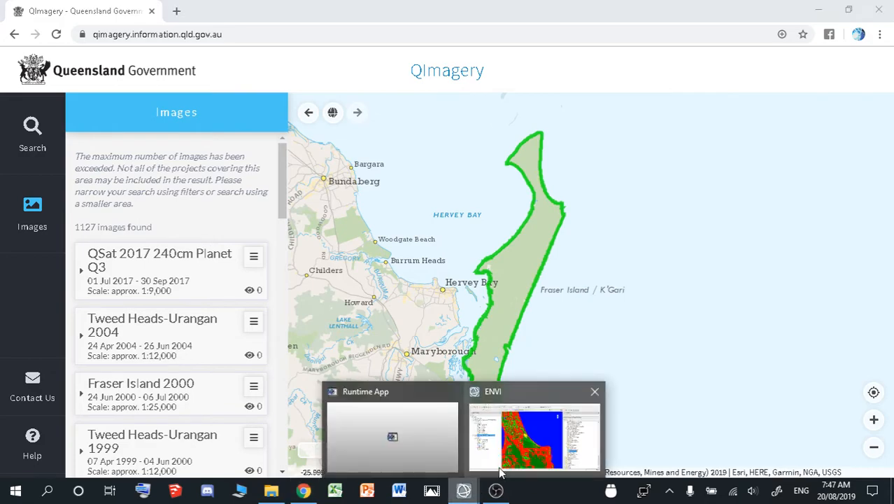
pyautogui.click(534, 437)
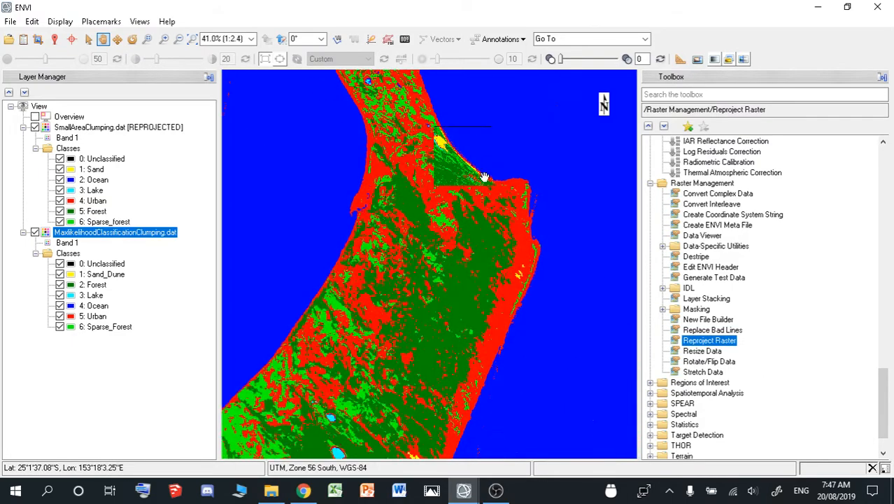
pyautogui.click(303, 490)
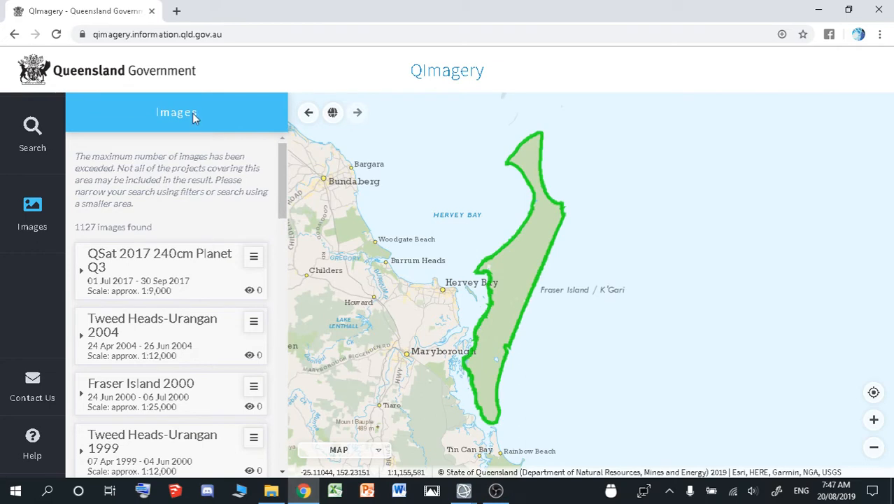
pyautogui.moveTo(173, 273)
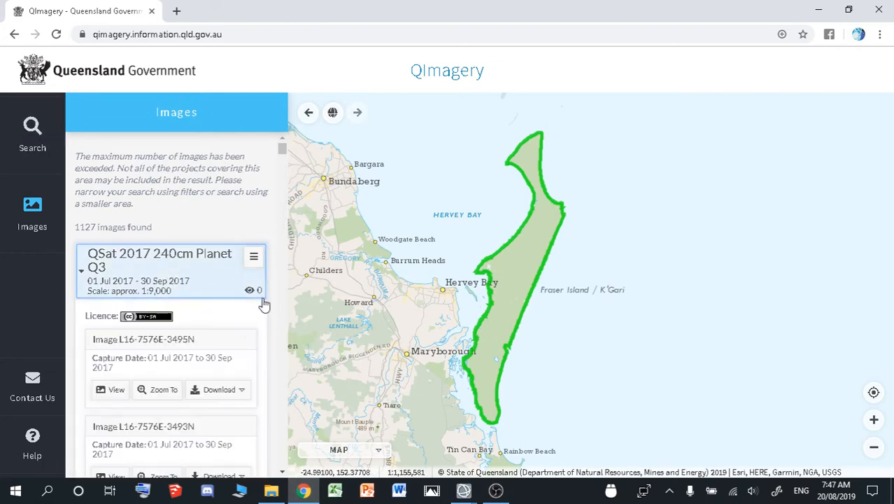
pyautogui.scroll(-3)
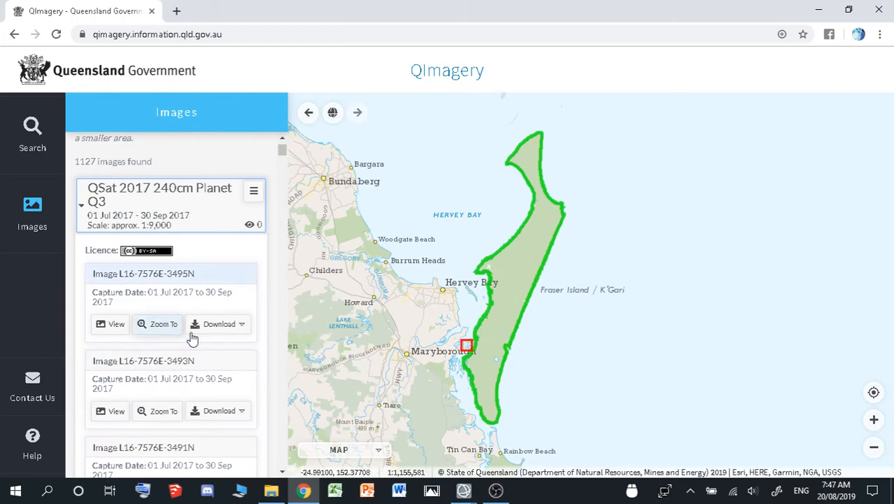
pyautogui.click(156, 323)
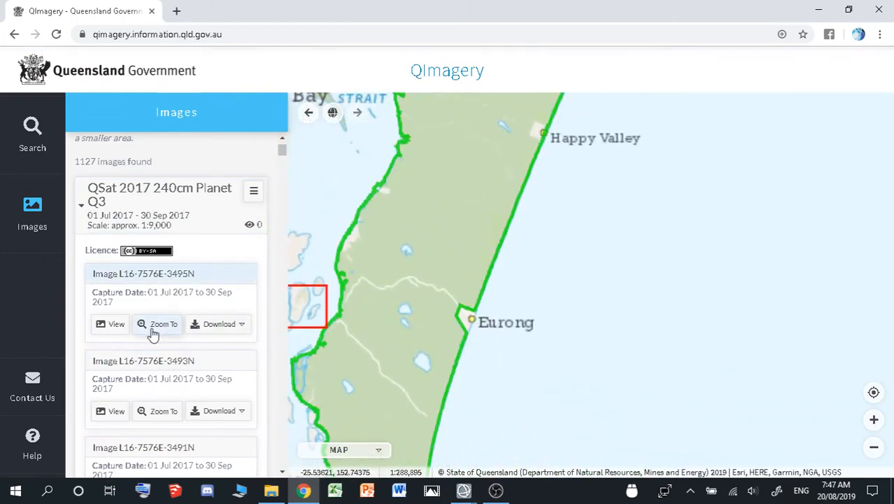
pyautogui.click(110, 324)
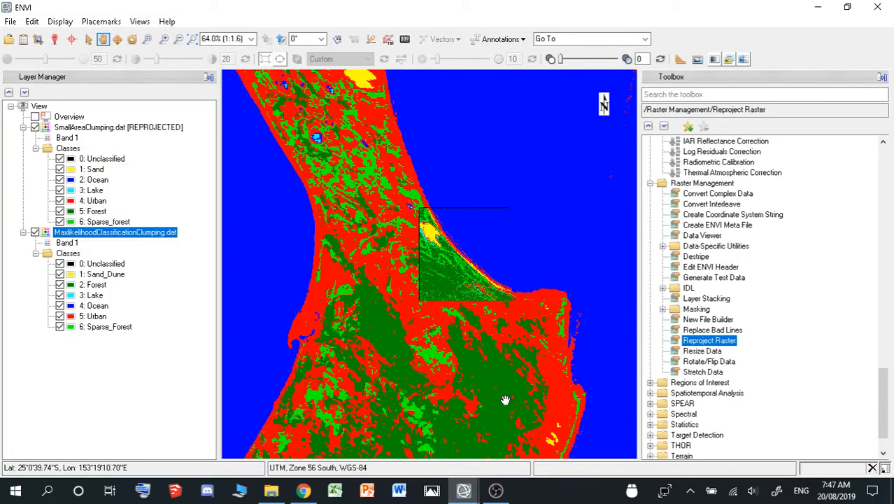
pyautogui.moveTo(689, 376)
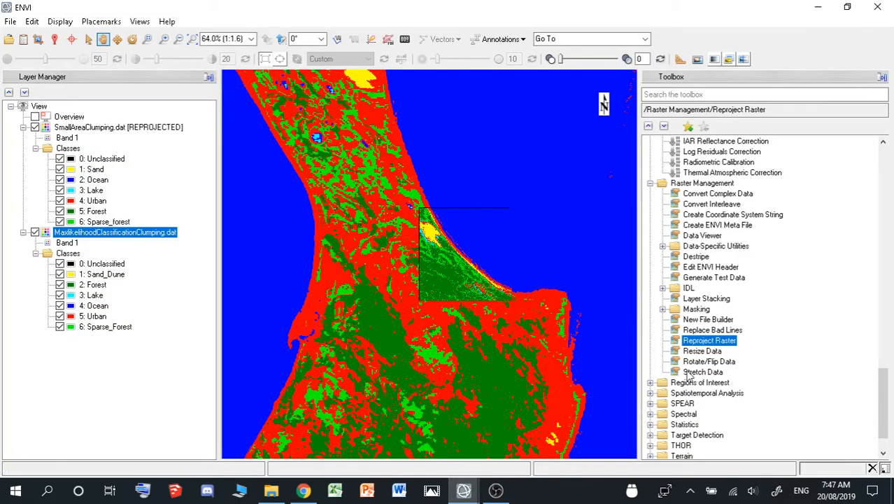
pyautogui.moveTo(759, 356)
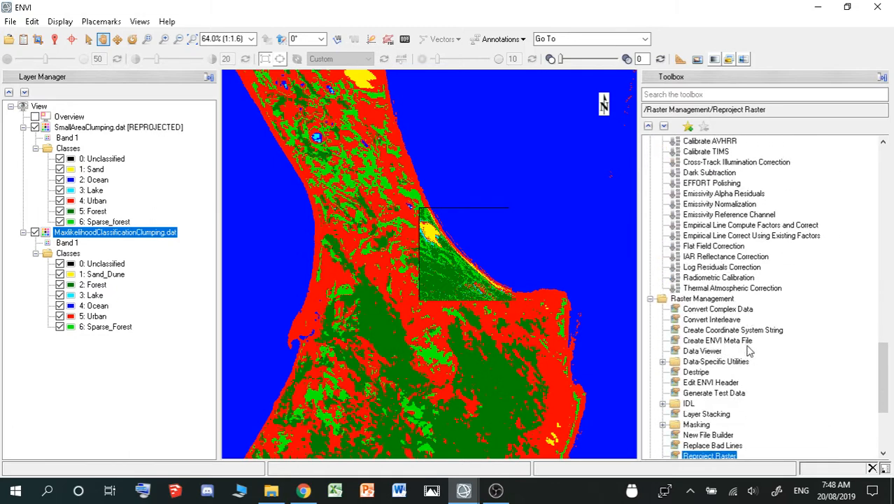
pyautogui.scroll(-3)
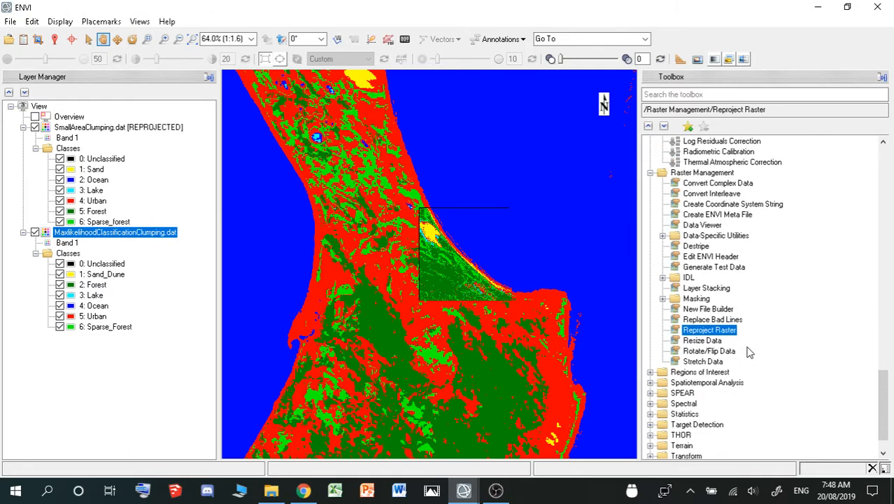
pyautogui.moveTo(145, 237)
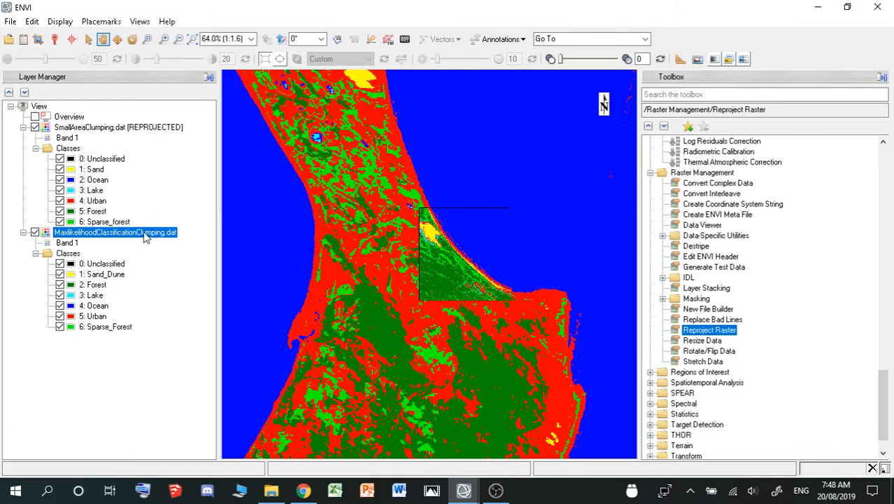
pyautogui.rightClick(116, 232)
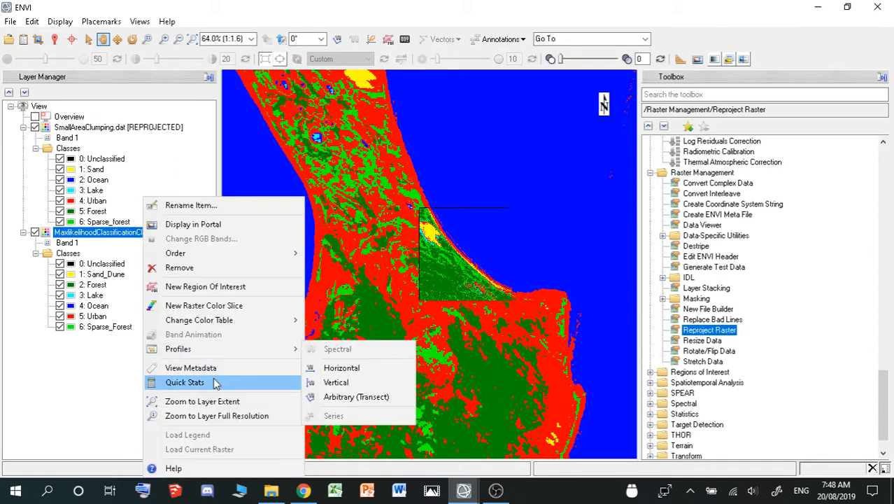
pyautogui.click(191, 367)
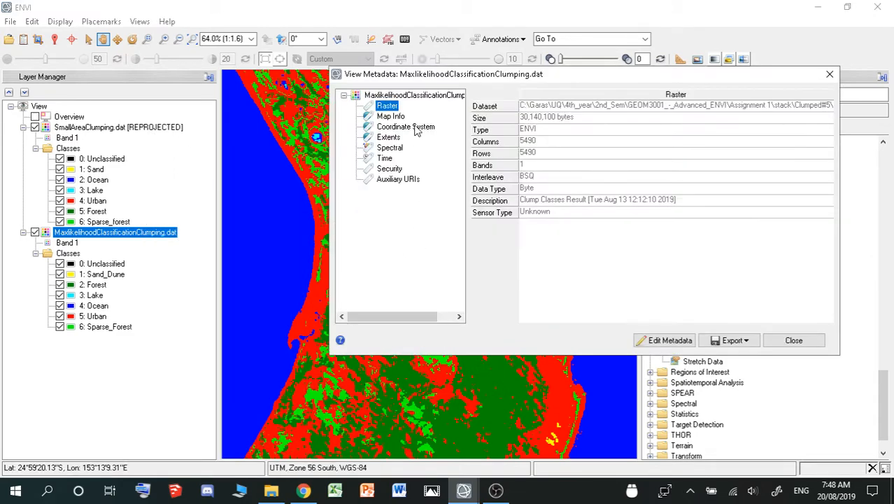
pyautogui.click(406, 127)
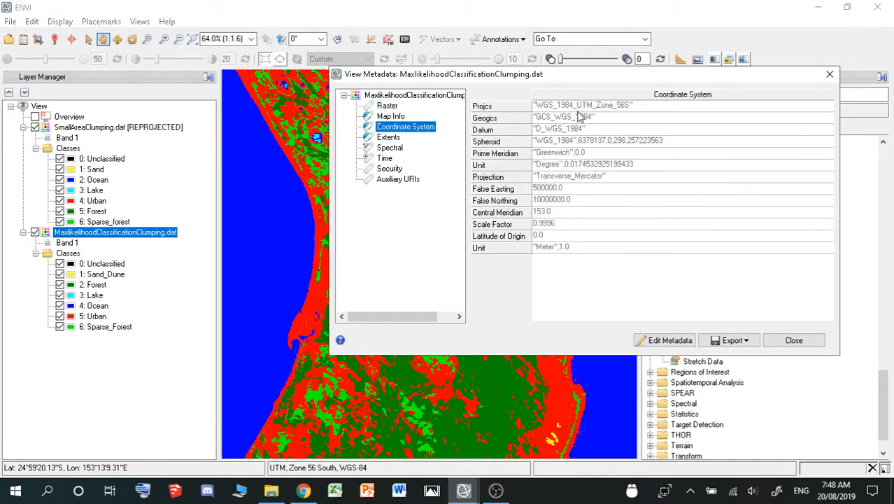
pyautogui.moveTo(623, 115)
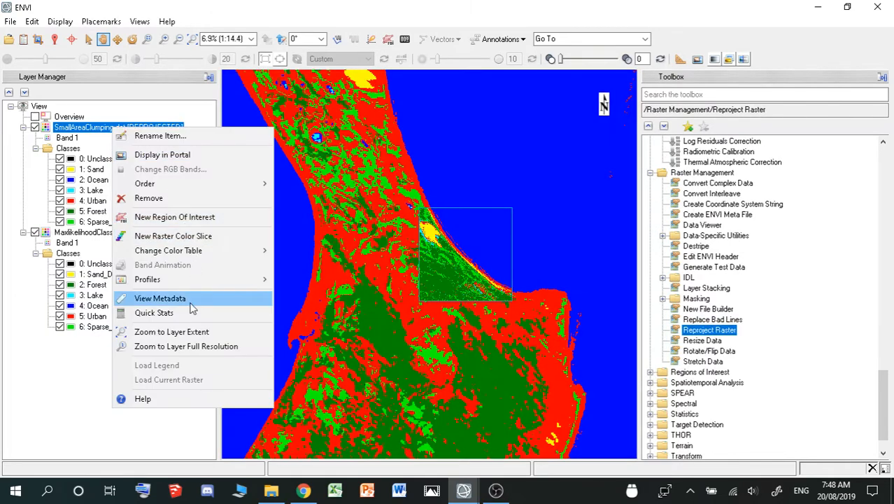
pyautogui.click(160, 298)
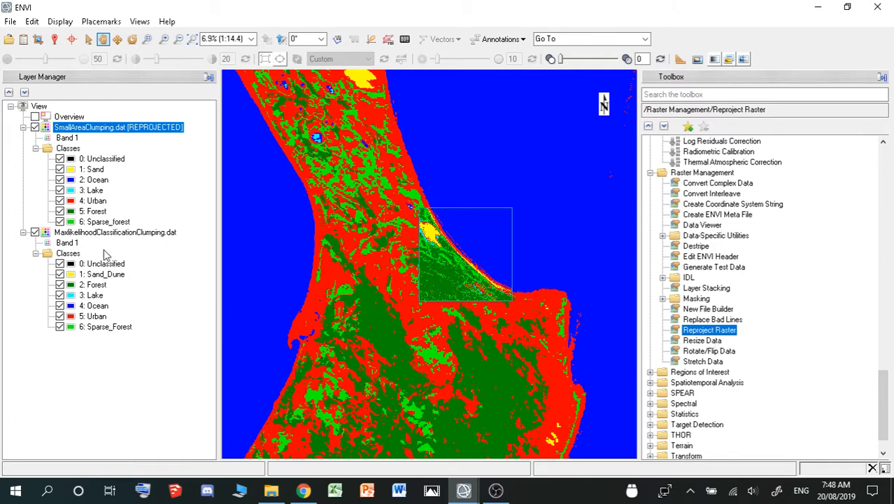
pyautogui.rightClick(91, 233)
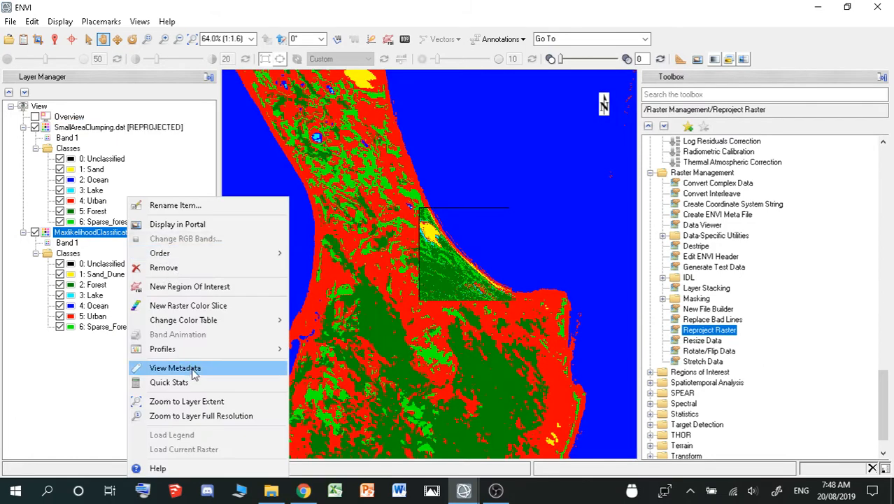
pyautogui.click(175, 367)
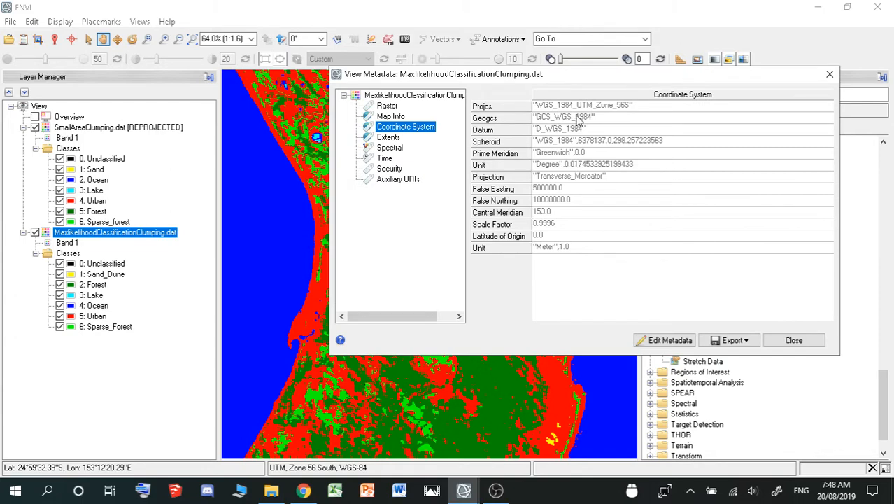
pyautogui.click(794, 340)
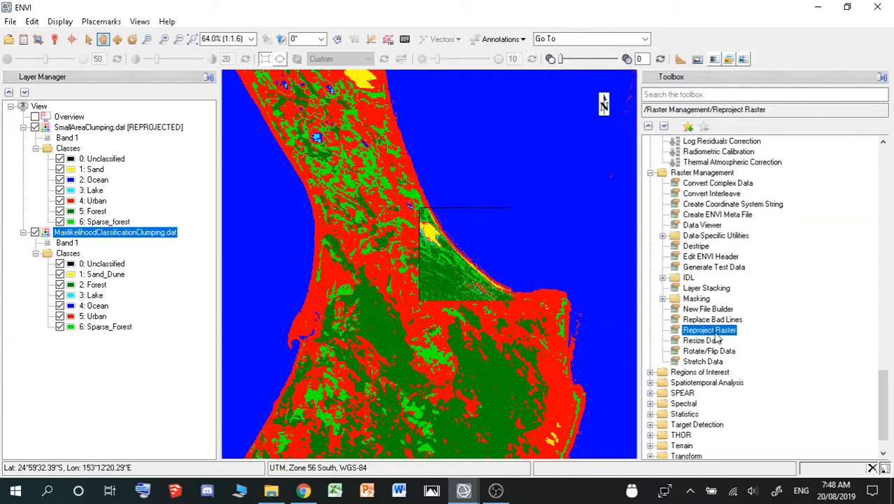
pyautogui.moveTo(718, 186)
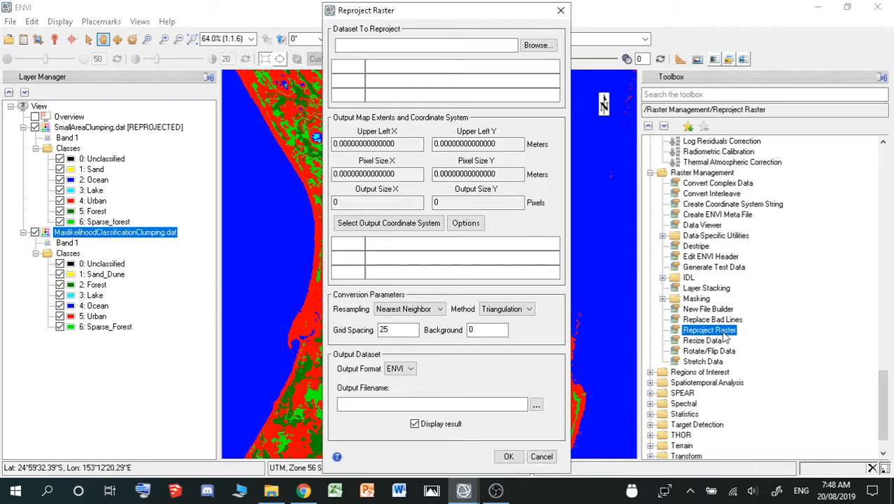
# - Check the maximum-likelihood layer's map info, showing 20 m pixels
pyautogui.click(537, 45)
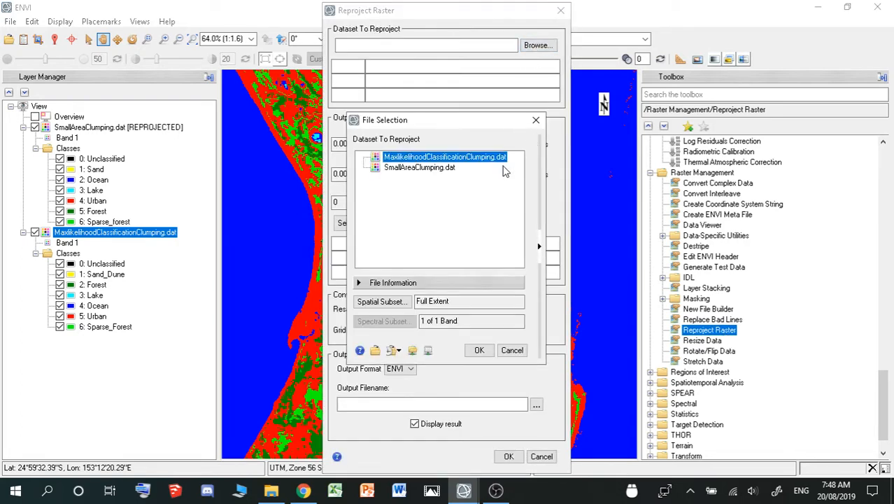
pyautogui.moveTo(439, 176)
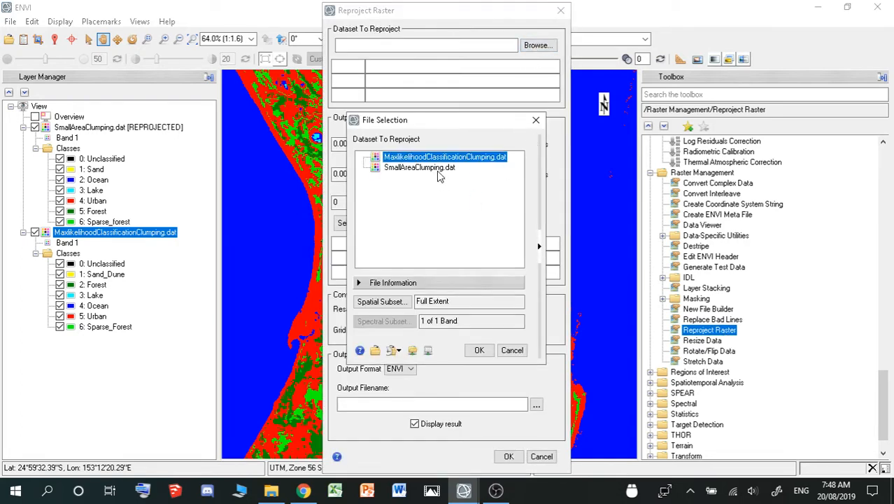
pyautogui.click(479, 350)
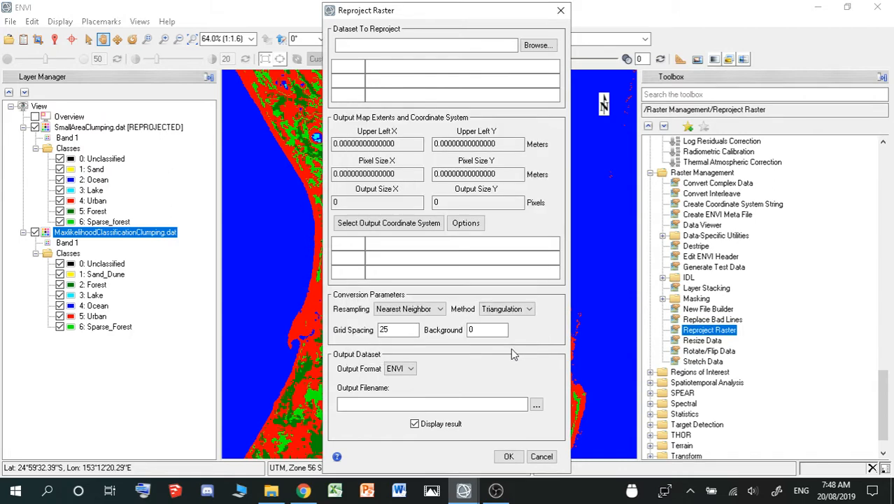
pyautogui.rightClick(105, 232)
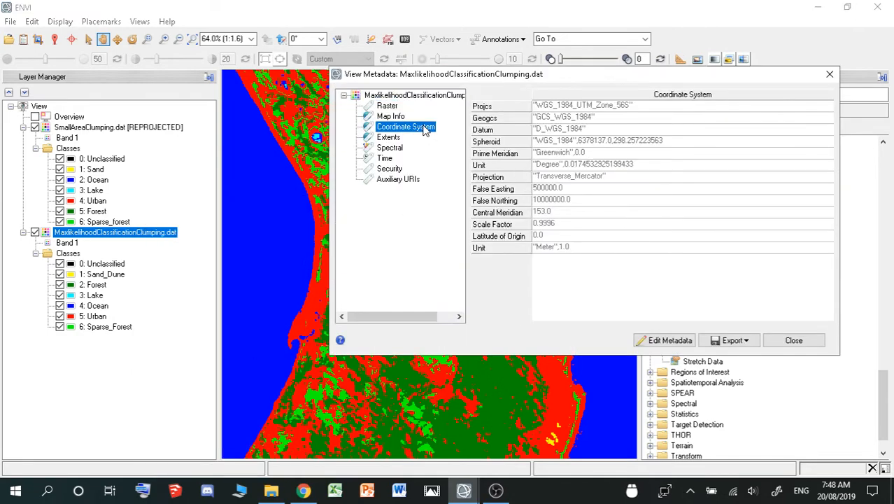
pyautogui.moveTo(393, 143)
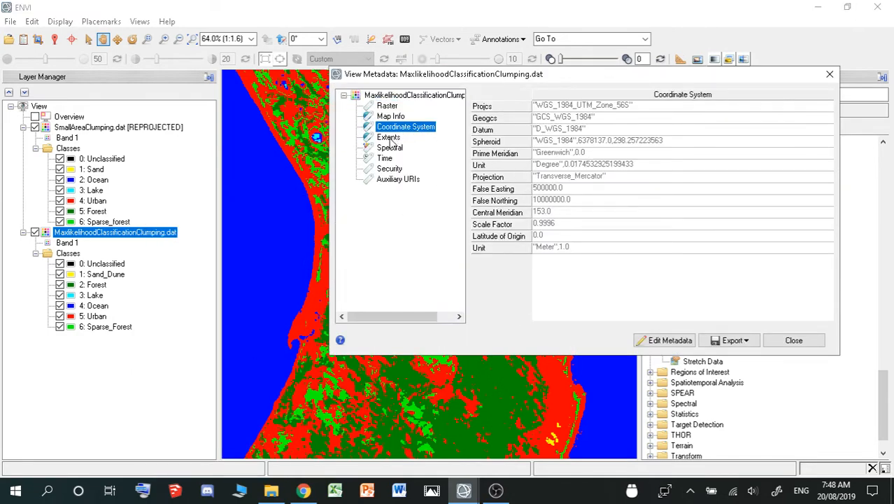
pyautogui.click(390, 116)
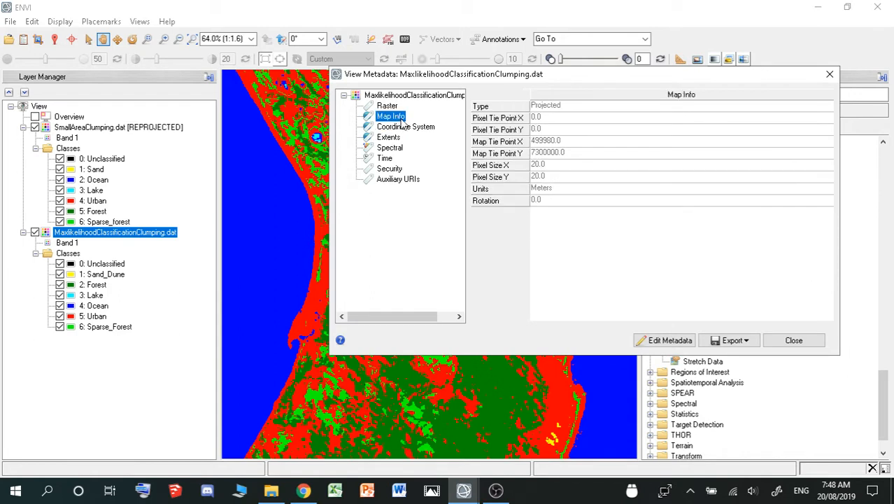
pyautogui.moveTo(552, 177)
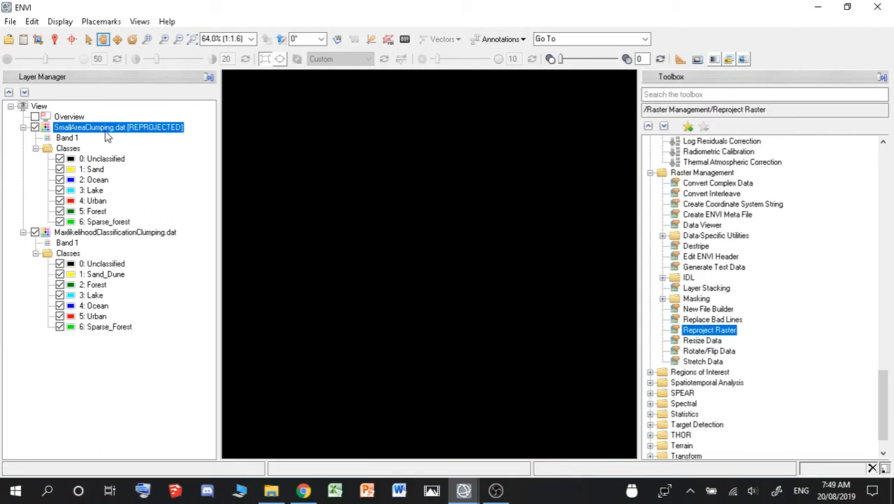
# - View SmallAreaClumping.dat's map info, noting its 2.39 m pixel size, then close it
pyautogui.rightClick(117, 127)
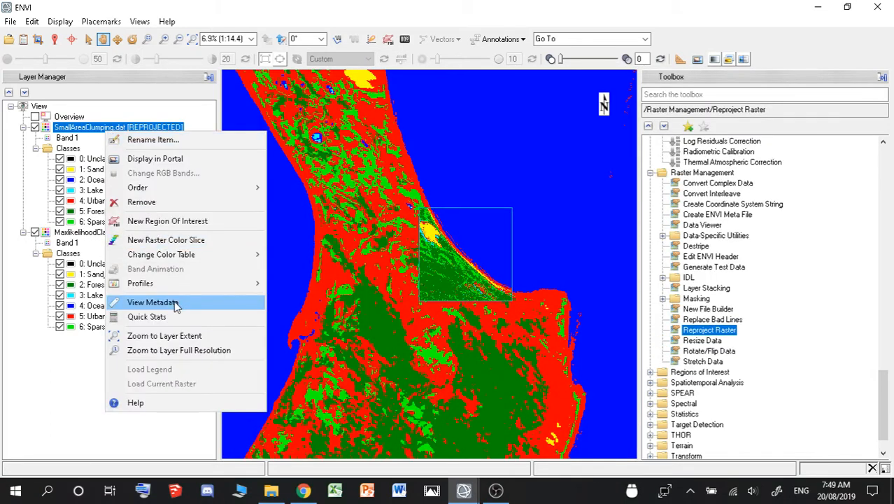
pyautogui.click(154, 302)
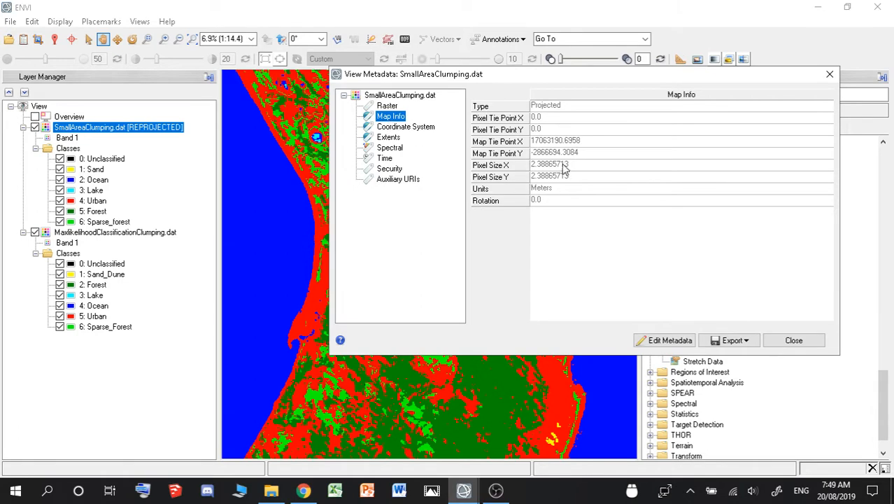
pyautogui.click(794, 340)
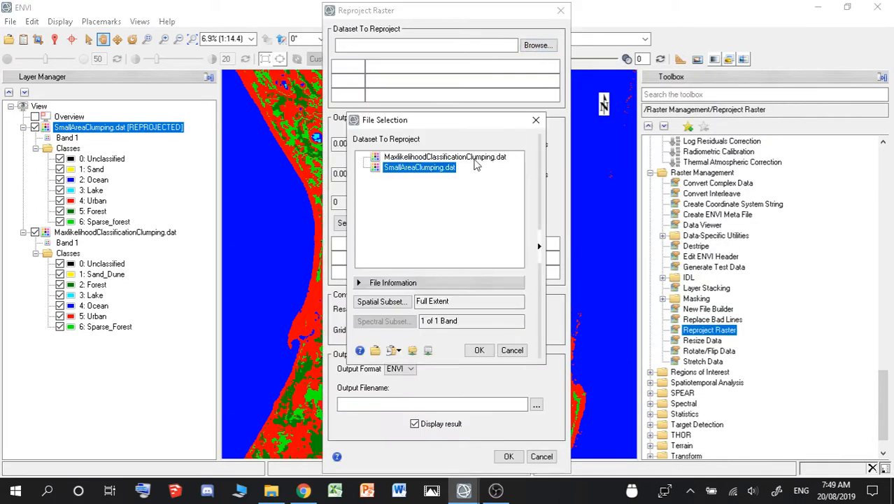
# - Reproject SmallAreaClumping.dat to the WGS 1984 UTM Zone 56S coordinate system
pyautogui.click(479, 350)
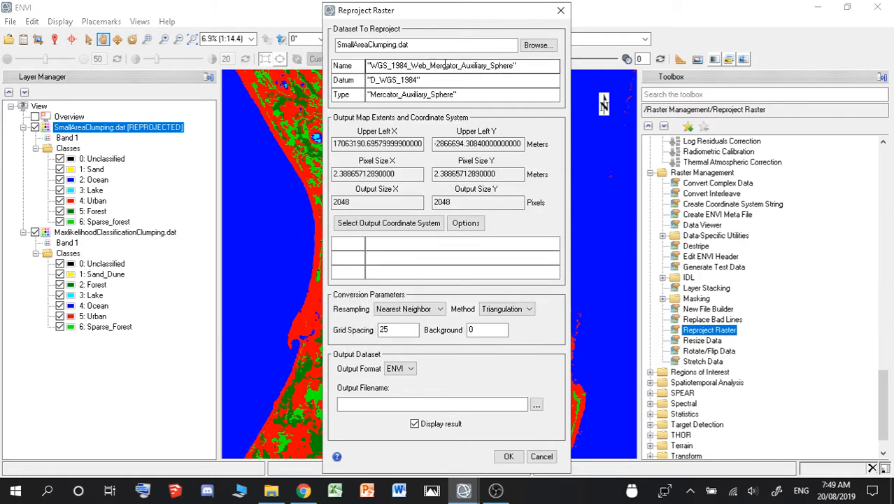
pyautogui.click(388, 223)
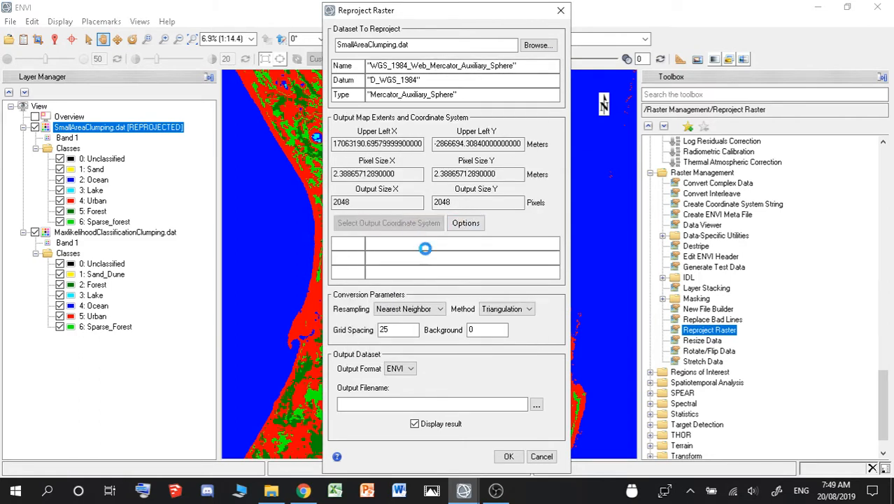
pyautogui.click(389, 222)
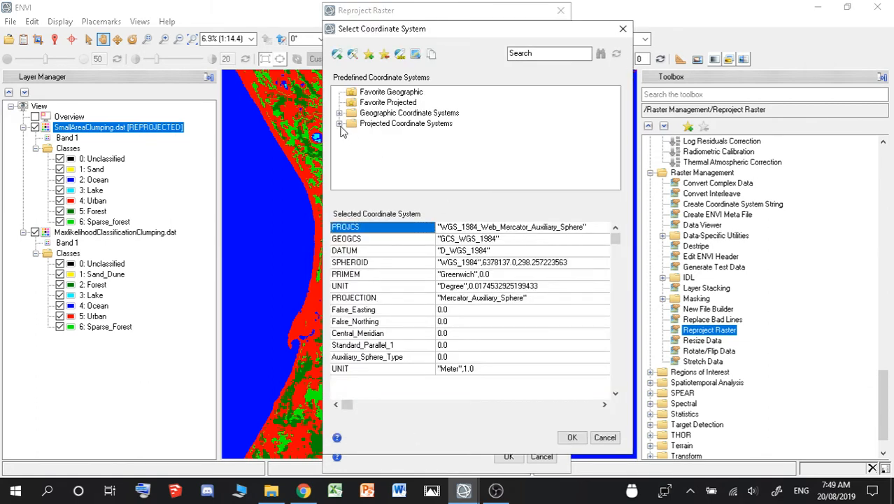
pyautogui.click(339, 123)
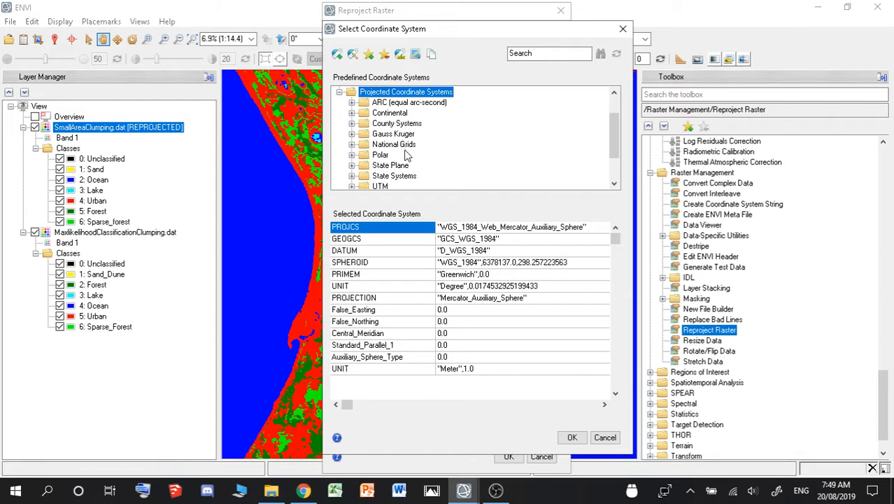
pyautogui.scroll(-3)
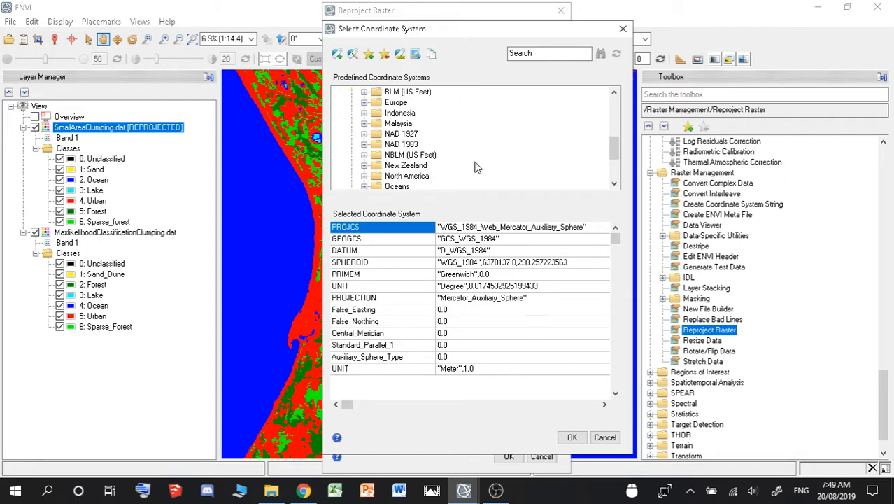
pyautogui.scroll(-3)
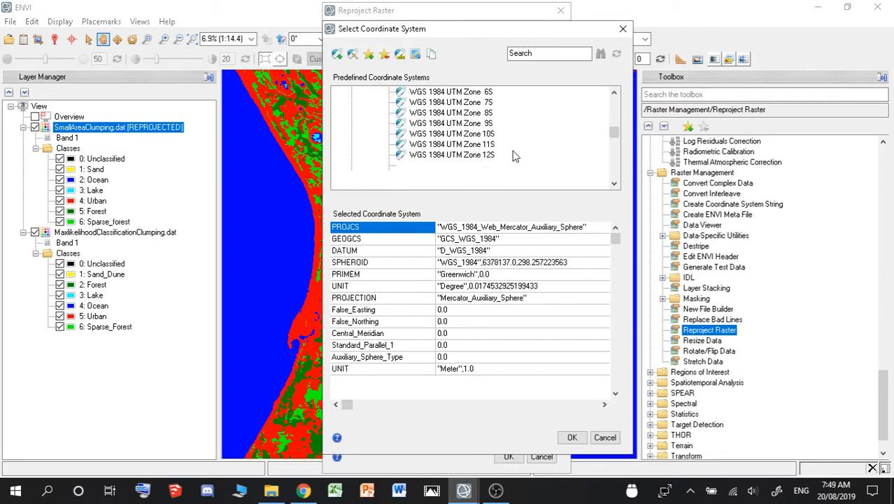
pyautogui.scroll(-3)
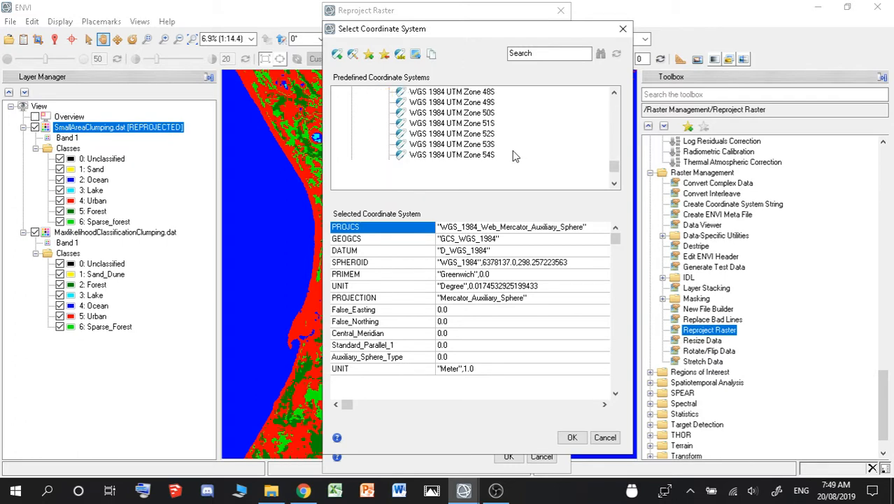
pyautogui.click(452, 144)
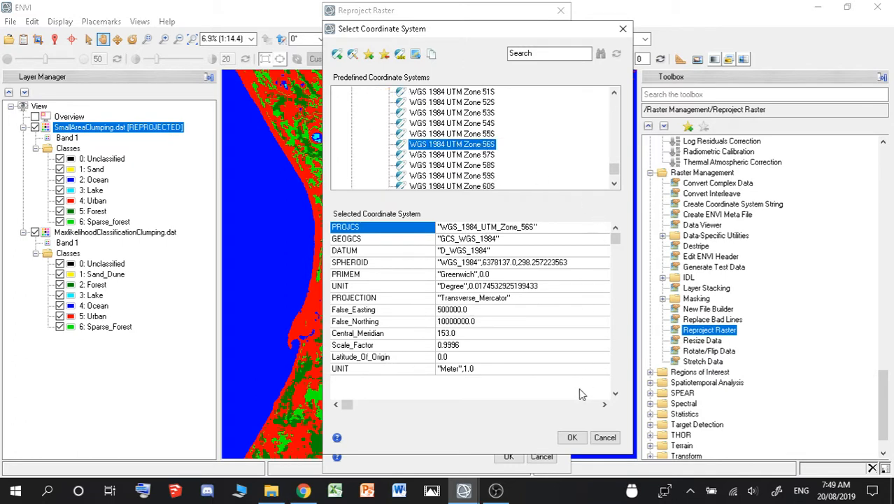
pyautogui.click(571, 437)
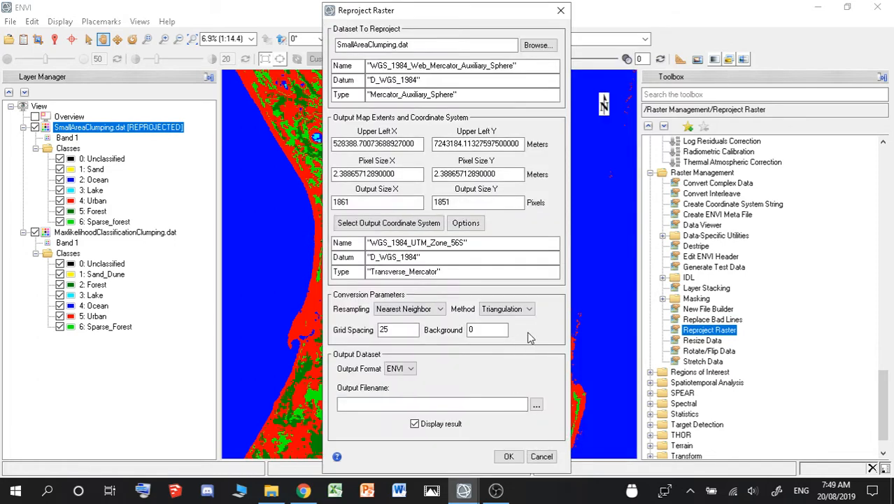
pyautogui.click(378, 174)
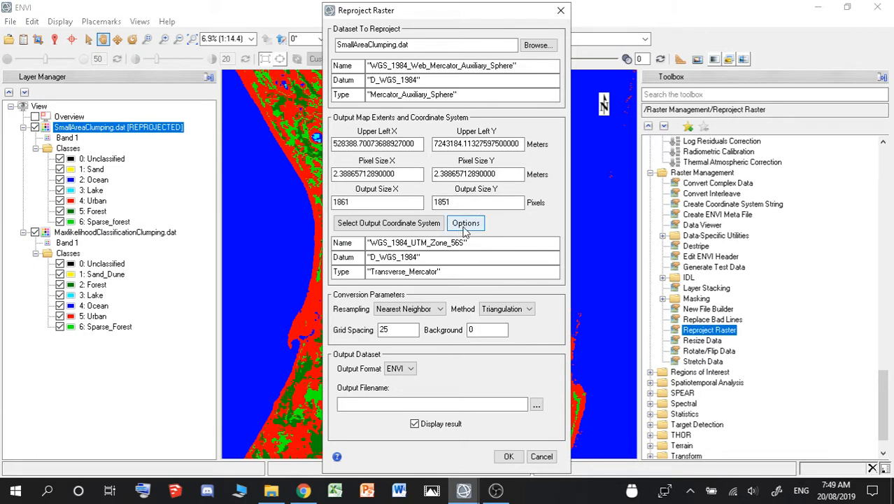
# - Name the output file 'Reprojected' and run the reprojection
pyautogui.click(466, 223)
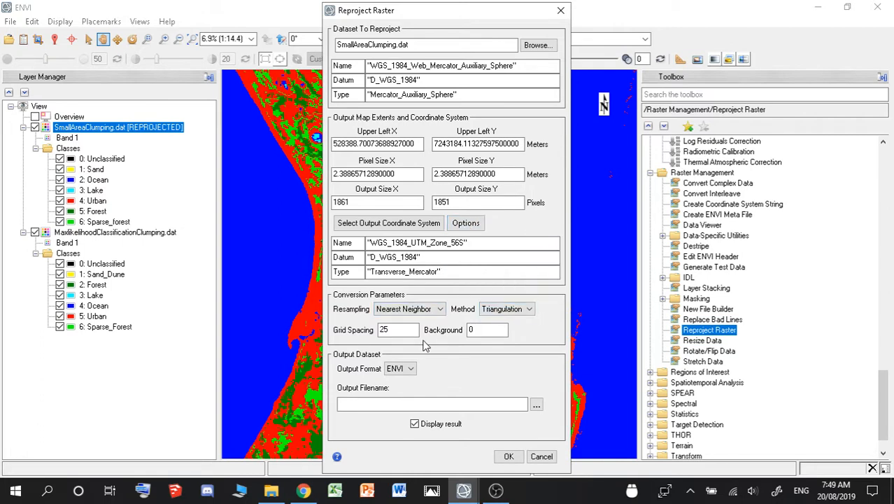
pyautogui.moveTo(476, 451)
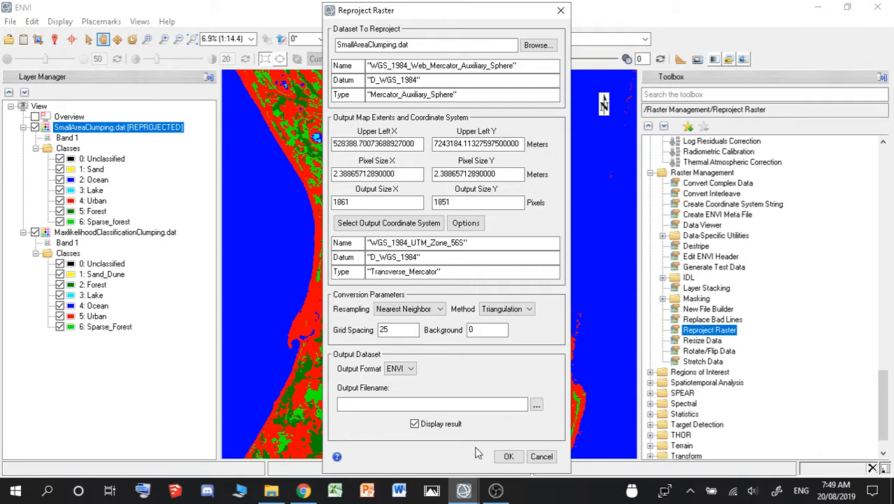
pyautogui.click(536, 405)
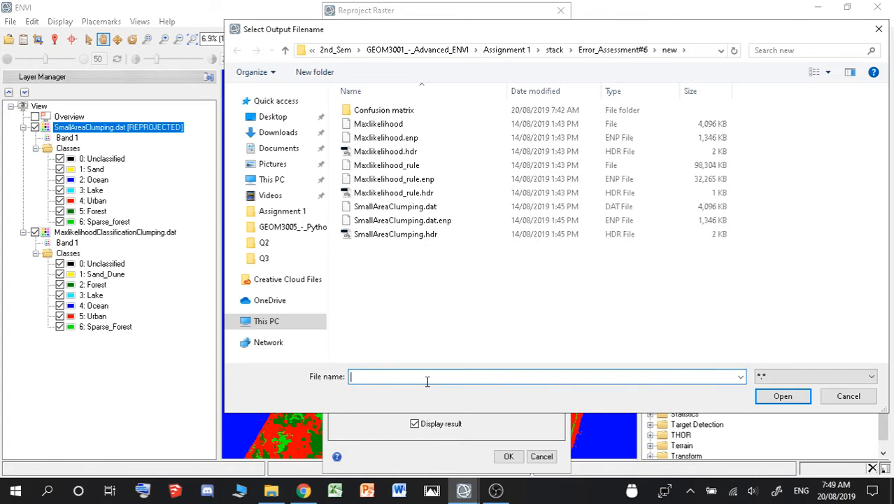
pyautogui.write('R')
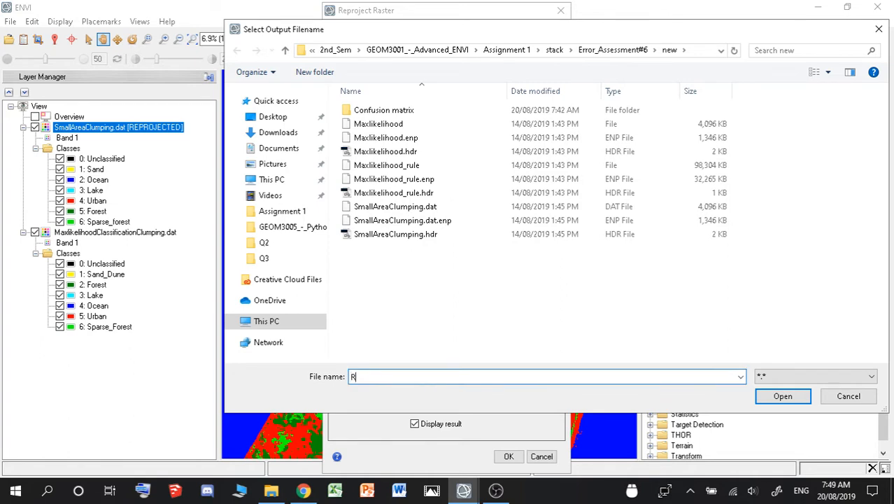
pyautogui.write('eproje')
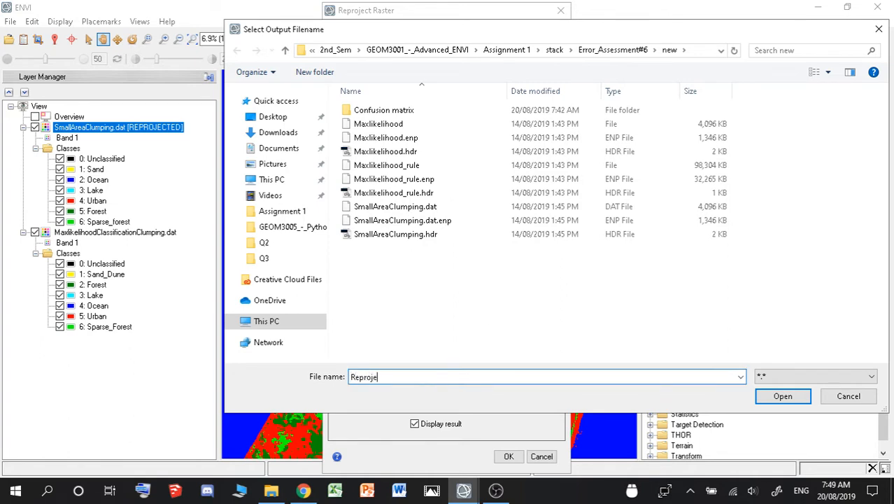
pyautogui.click(782, 396)
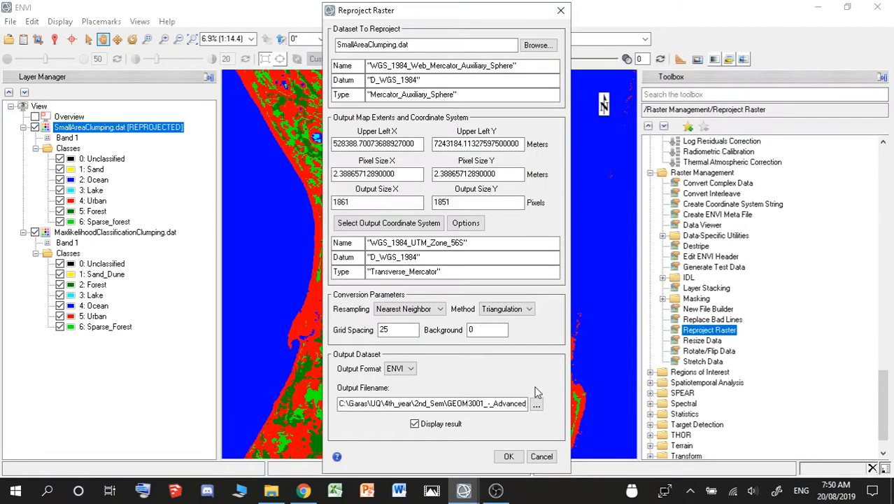
pyautogui.click(509, 457)
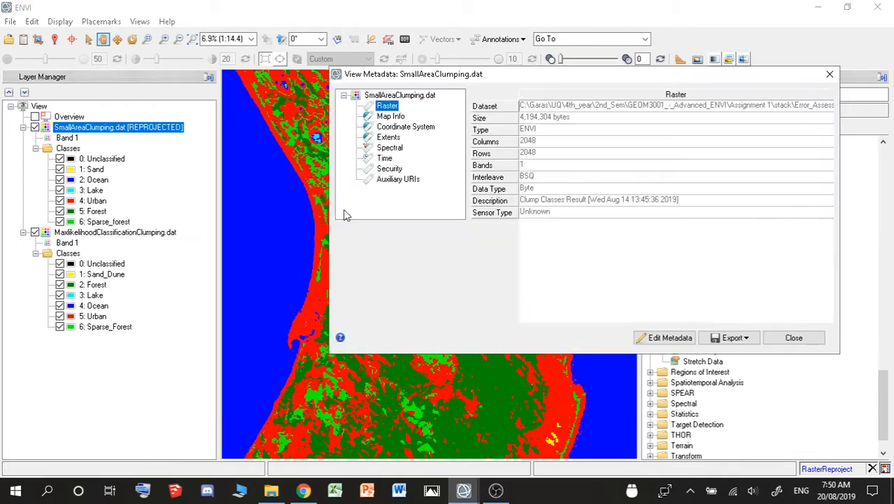
# - View Reprojected.dat's metadata, confirming its coordinate system is WGS 1984 UTM Zone 56S
pyautogui.click(406, 127)
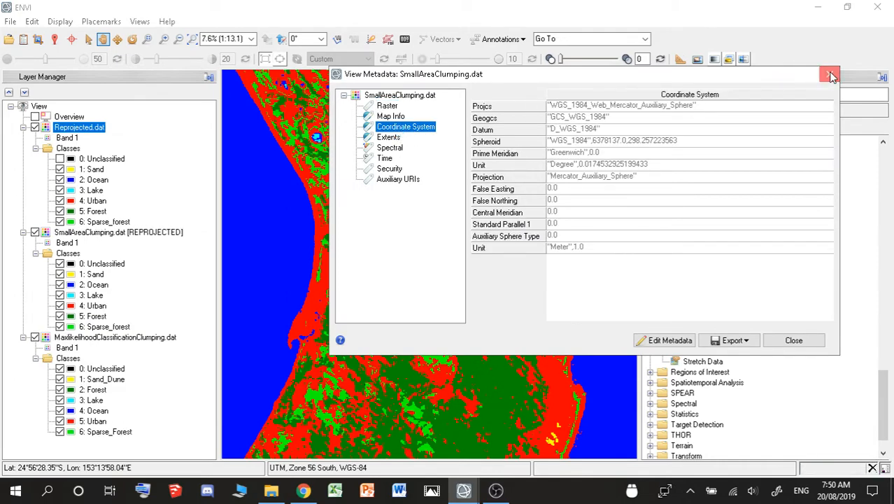
pyautogui.click(829, 75)
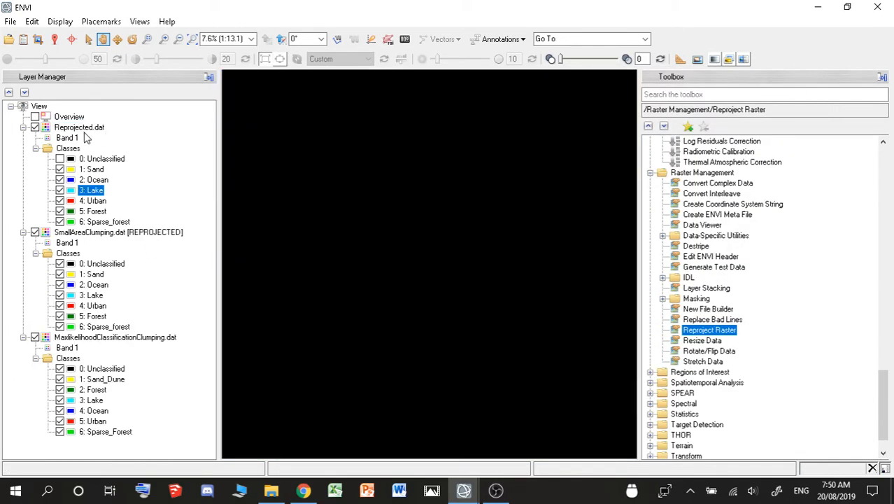
pyautogui.click(79, 126)
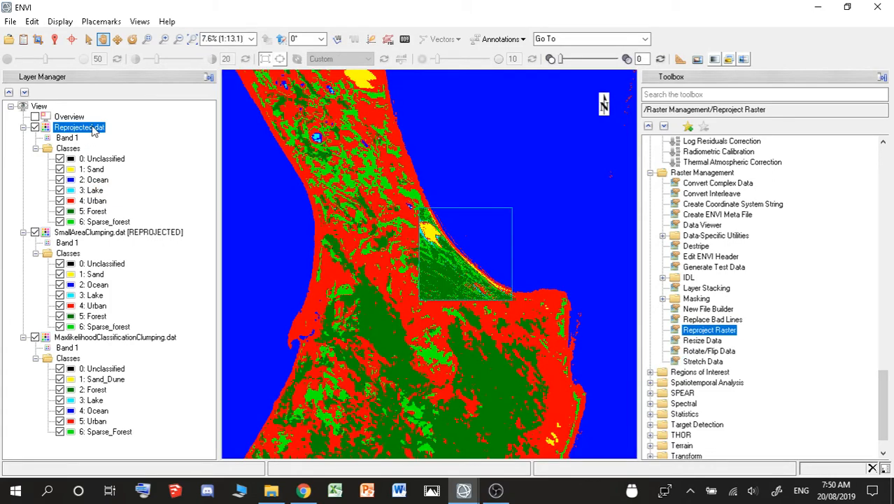
pyautogui.rightClick(78, 127)
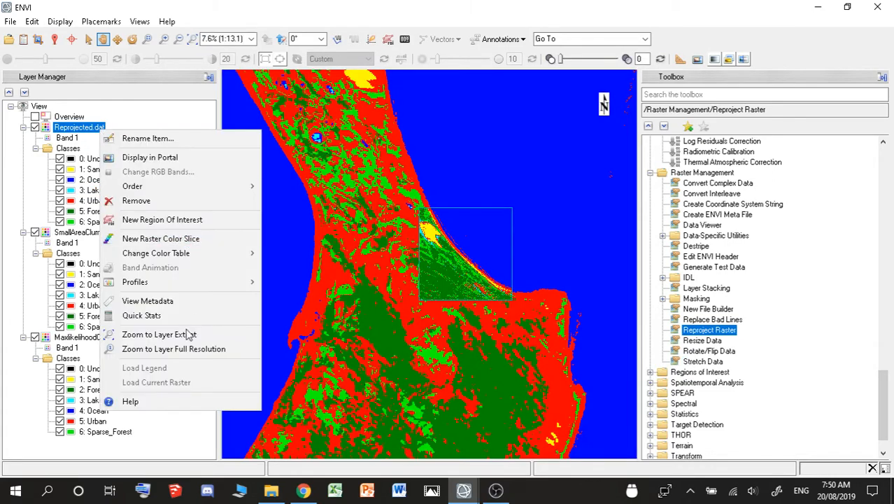
pyautogui.click(148, 300)
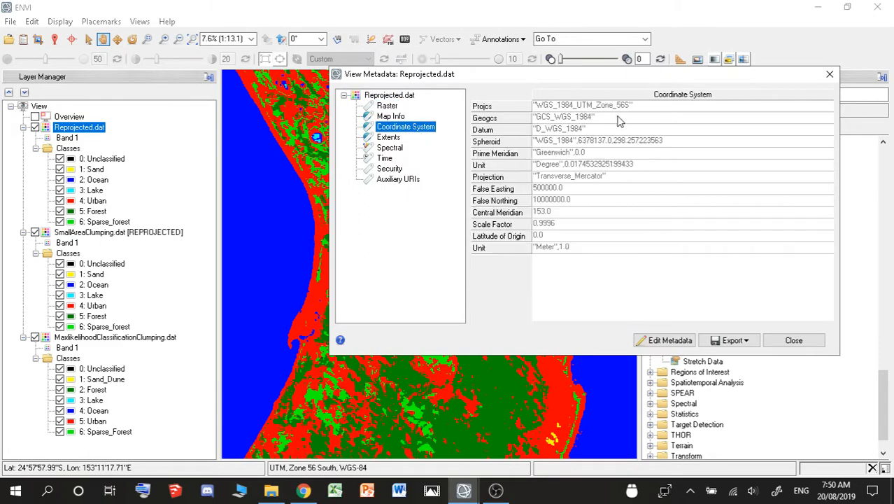
pyautogui.click(793, 340)
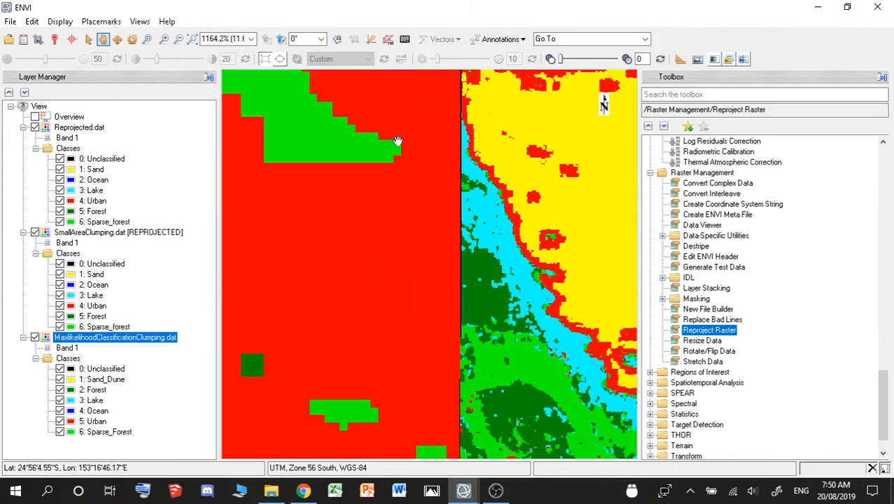
pyautogui.moveTo(479, 157)
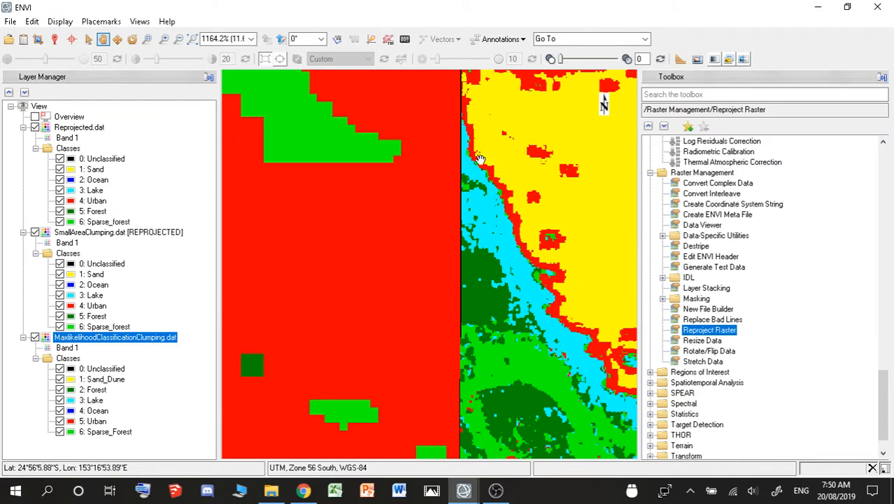
pyautogui.moveTo(500, 187)
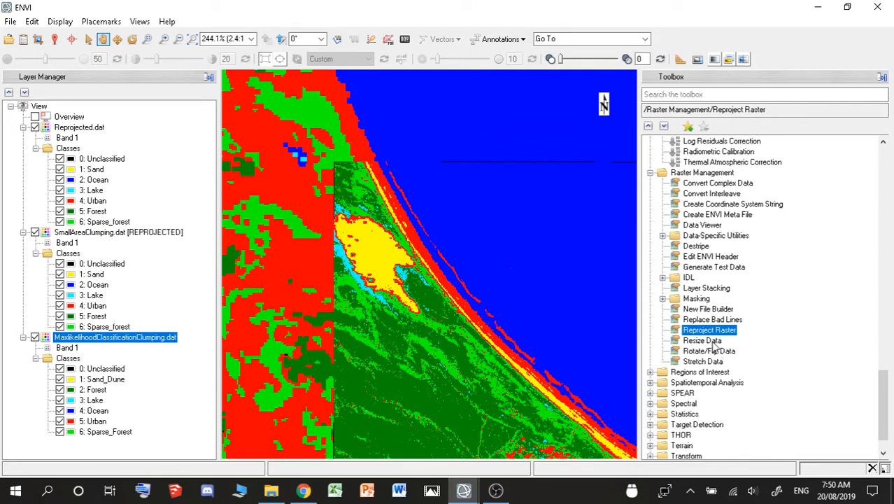
pyautogui.moveTo(413, 295)
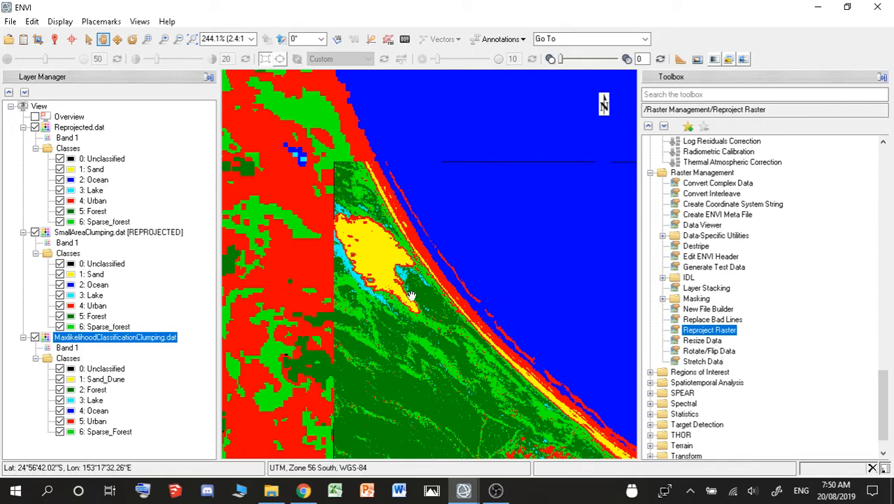
pyautogui.moveTo(517, 309)
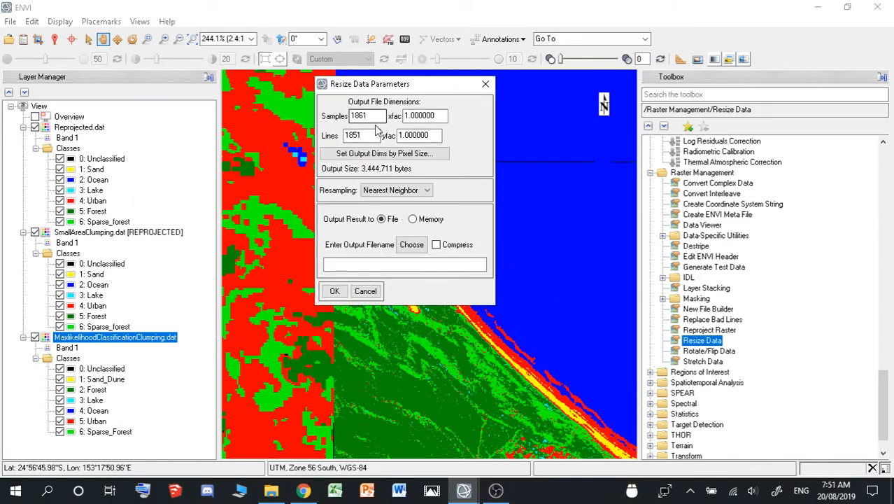
# - Name the output Resize, set 20 m output pixels (222 × 221), and run the resize
pyautogui.click(383, 153)
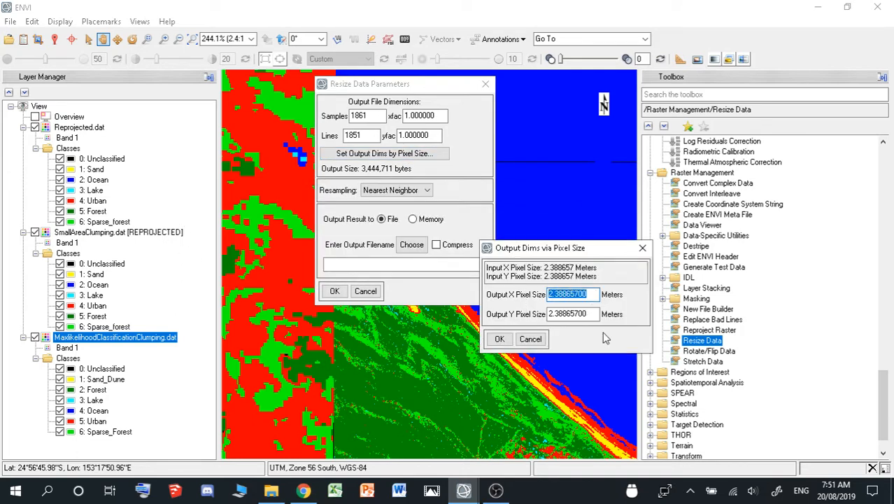
pyautogui.write('20')
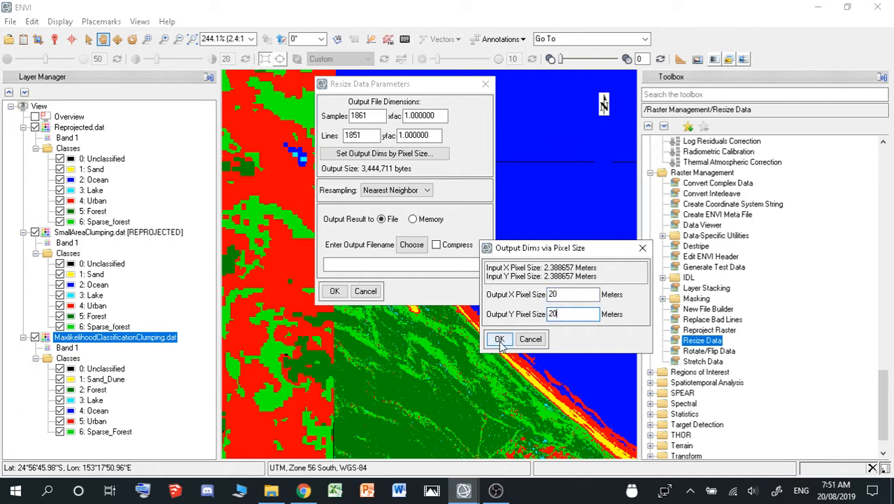
pyautogui.click(499, 339)
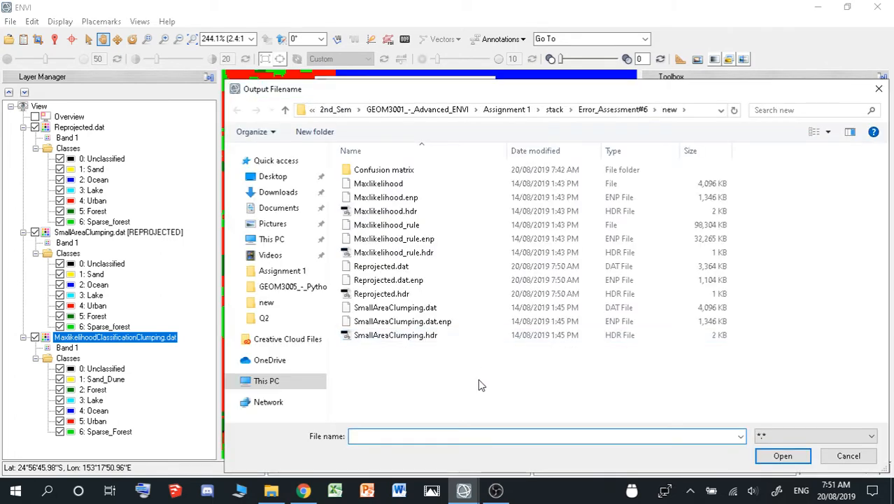
pyautogui.write('Res')
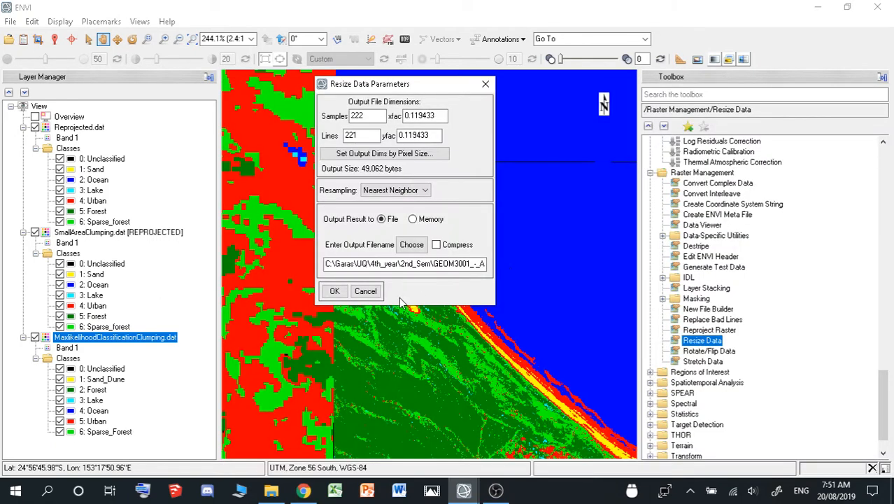
pyautogui.click(384, 153)
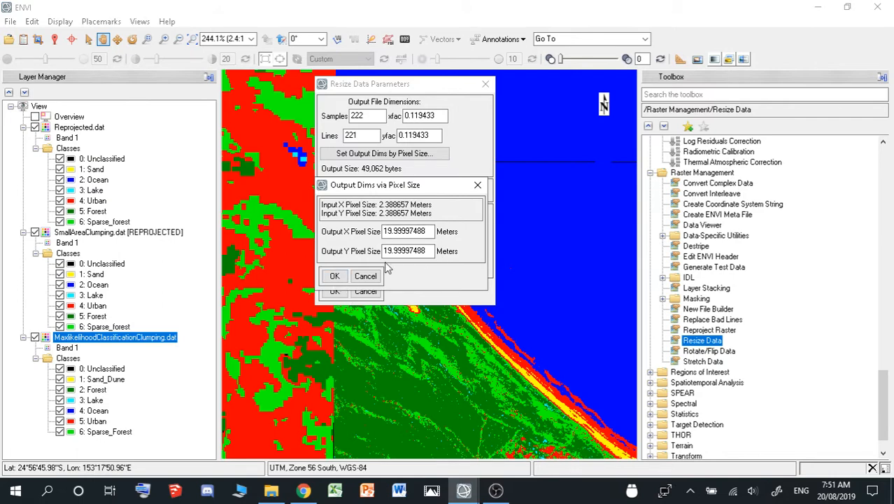
pyautogui.write('20')
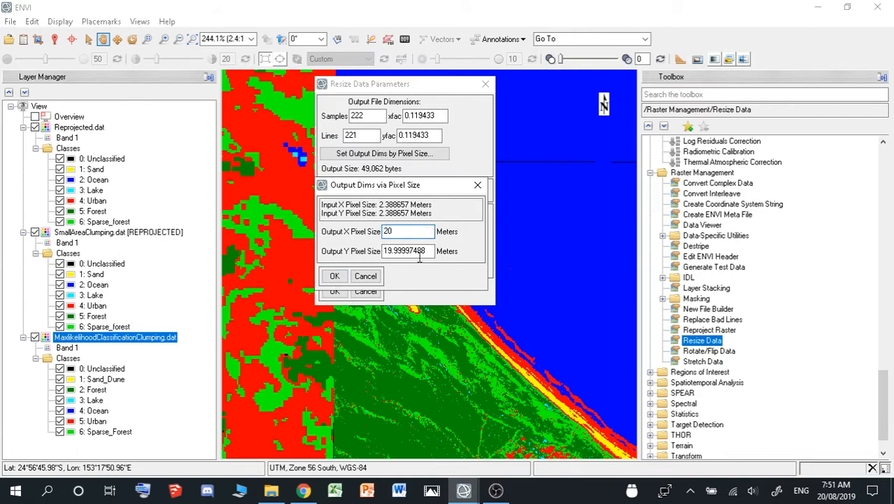
pyautogui.click(334, 275)
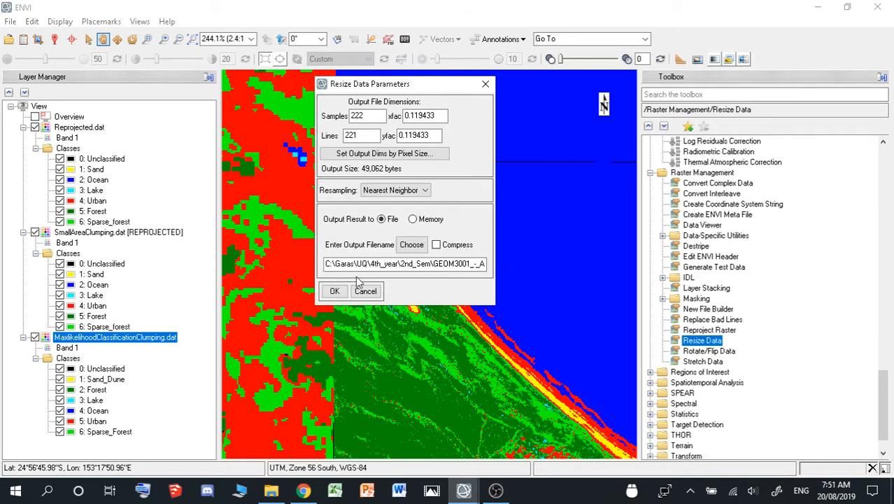
pyautogui.click(335, 291)
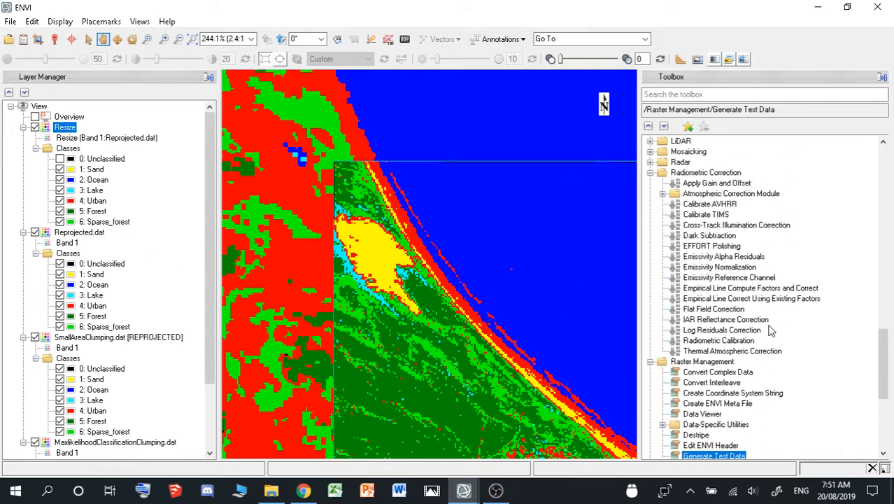
# - Scroll the Toolbox to the Classification > Post Classification tools
pyautogui.scroll(-3)
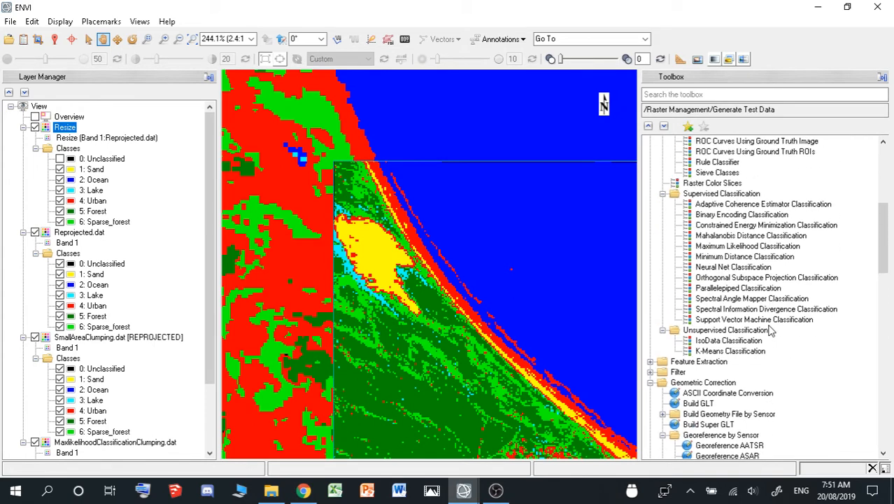
pyautogui.moveTo(491, 315)
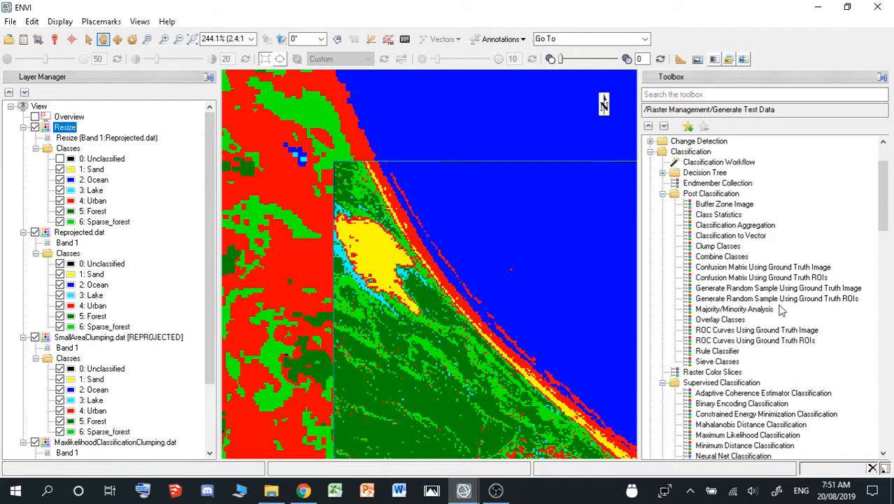
pyautogui.scroll(-3)
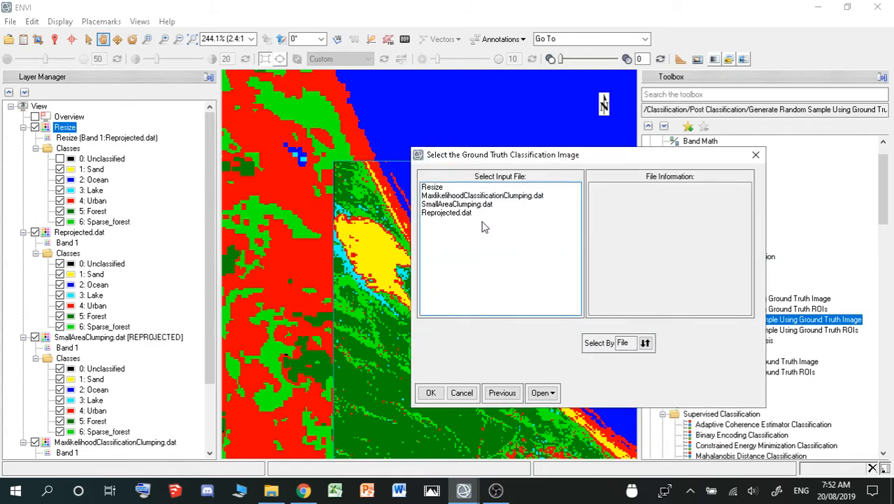
# - Choose Resize as the ground truth image and accept all seven classes
pyautogui.click(432, 187)
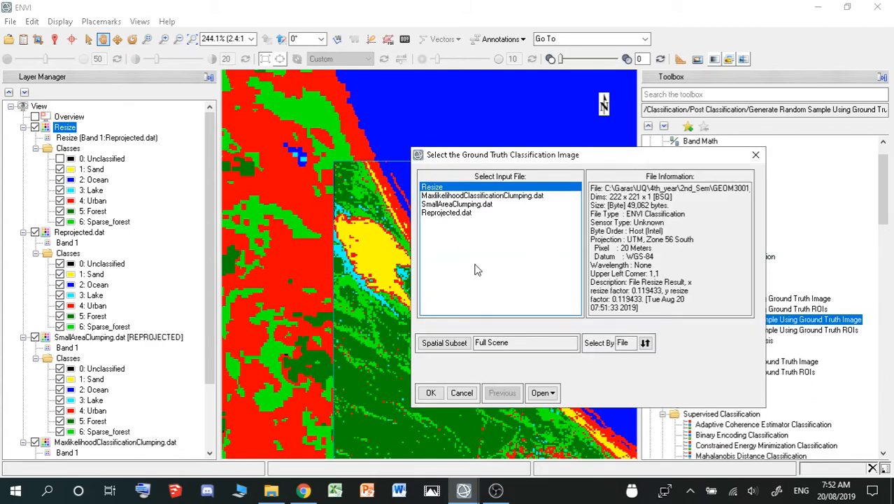
pyautogui.click(431, 392)
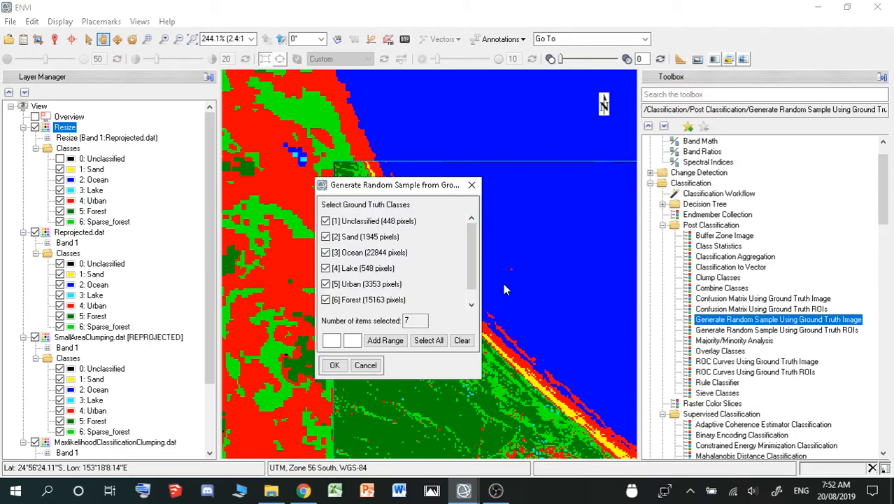
pyautogui.scroll(-3)
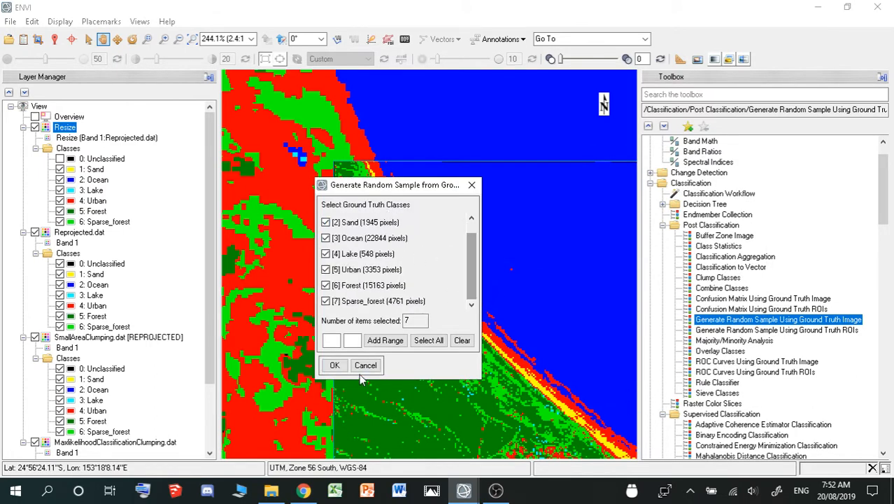
pyautogui.click(334, 364)
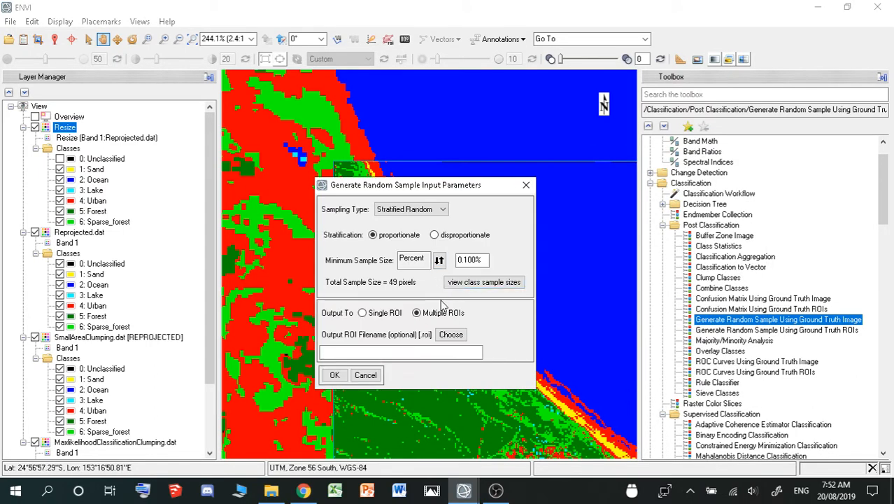
pyautogui.moveTo(502, 317)
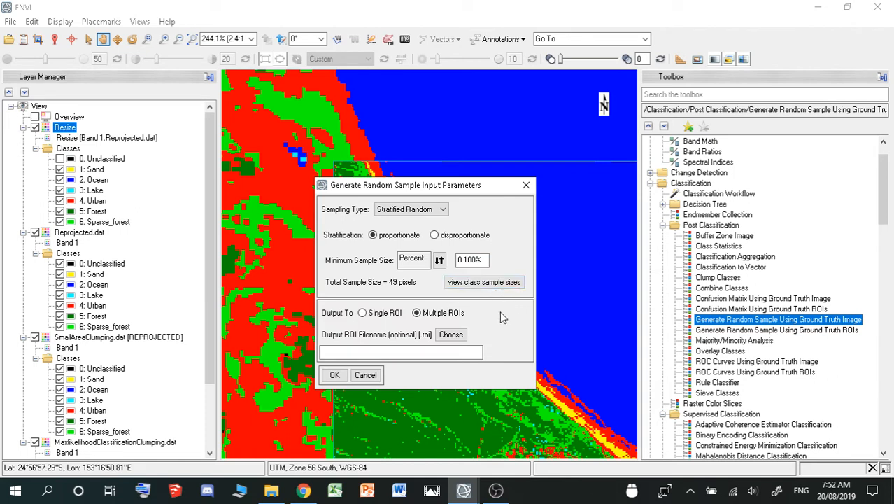
pyautogui.moveTo(435, 308)
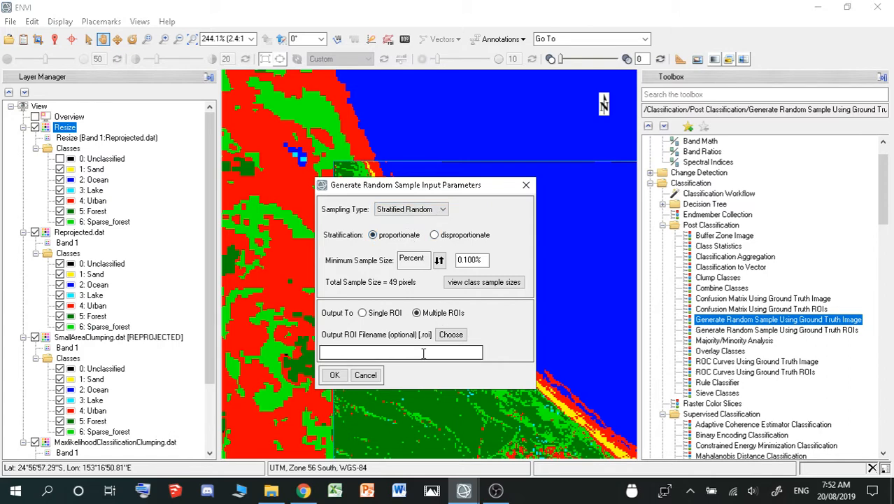
# - Set the sample ROI output file and run, which ends in an array-dimensions error
pyautogui.click(451, 334)
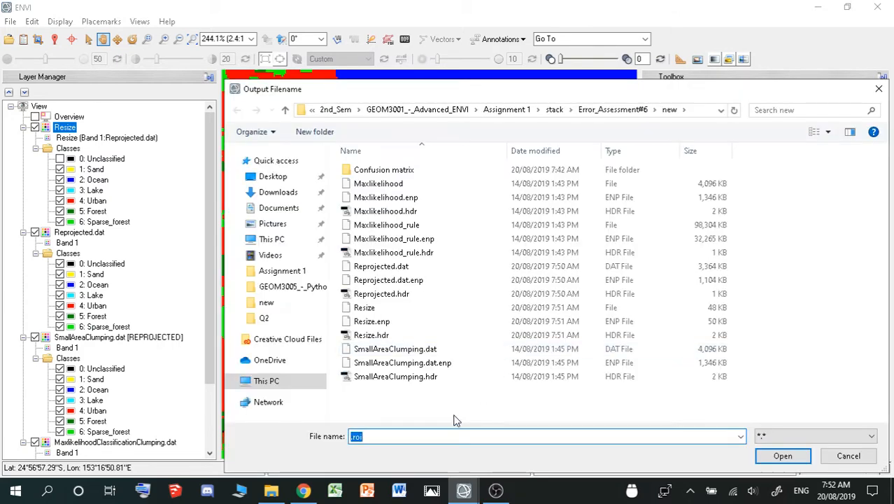
pyautogui.write('R')
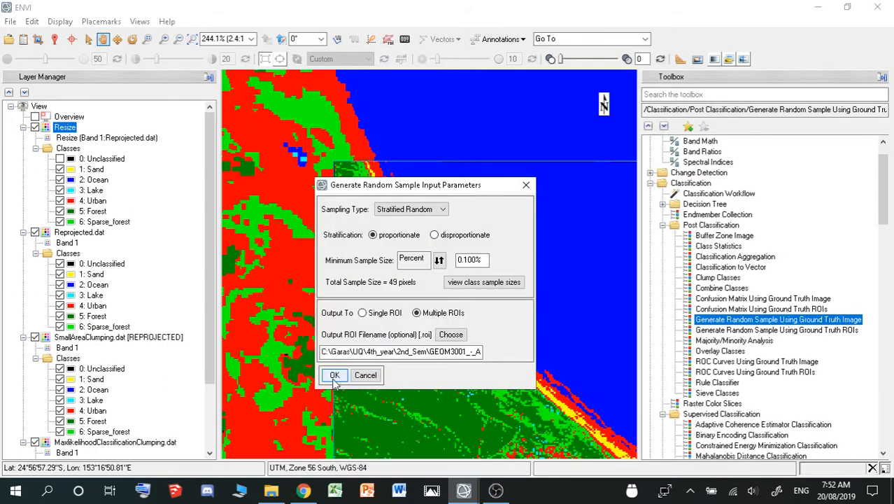
pyautogui.click(335, 375)
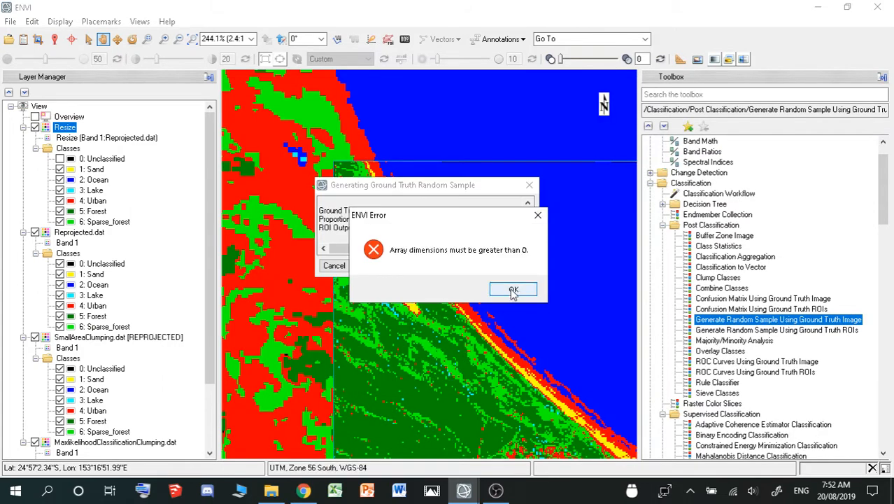
# - Dismiss the array-dimensions error and relaunch Generate Random Sample Using Ground Truth Image
pyautogui.click(513, 290)
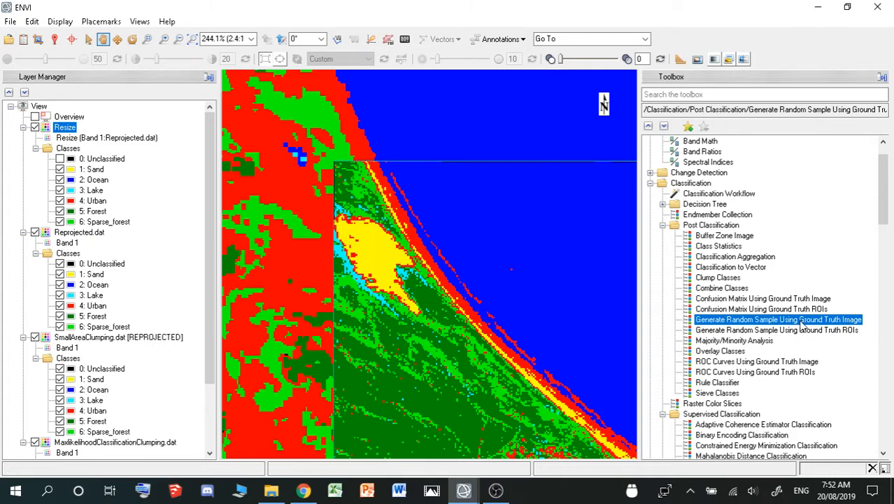
pyautogui.doubleClick(779, 319)
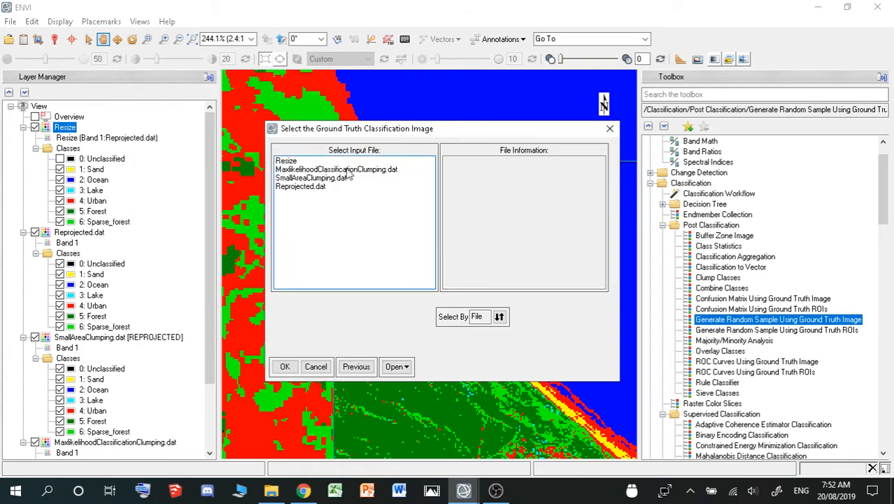
pyautogui.moveTo(337, 165)
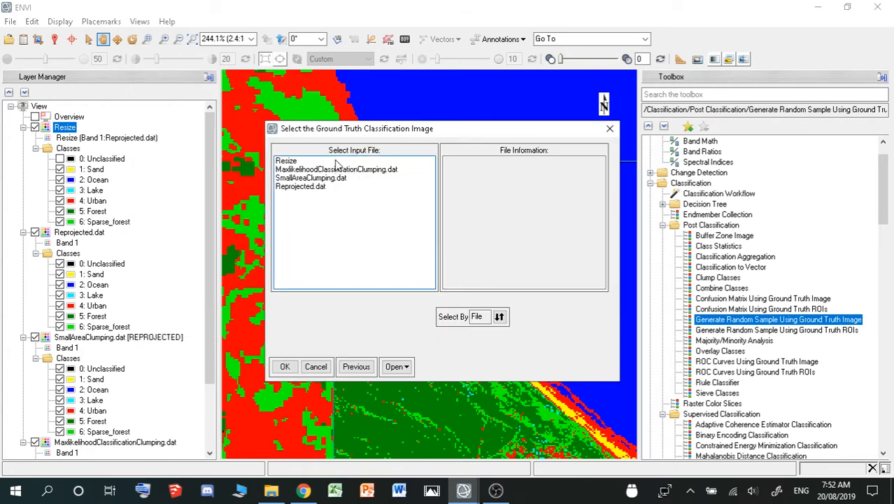
# - Pick Resize with all seven classes and view the per-class sample sizes (49 pixels total)
pyautogui.click(285, 366)
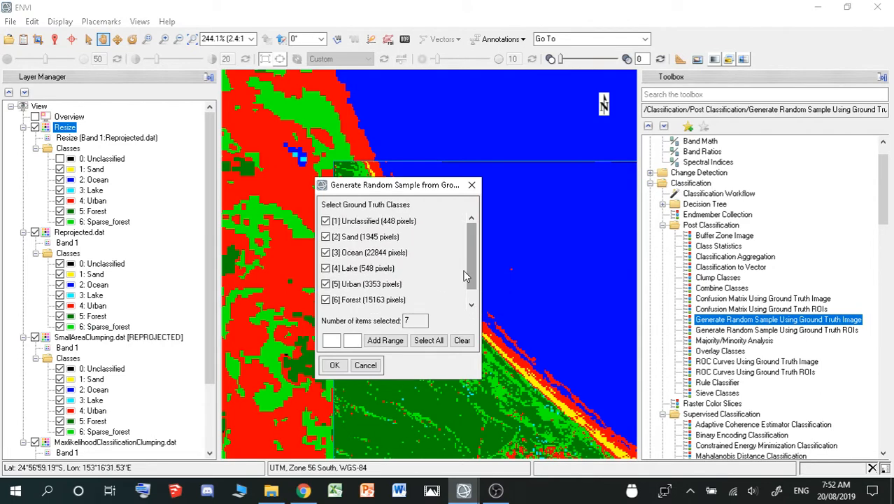
pyautogui.click(335, 365)
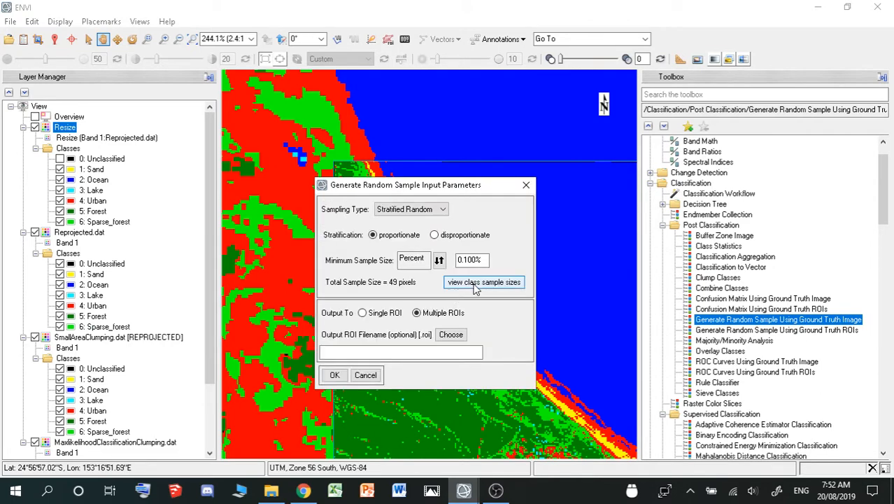
pyautogui.click(483, 281)
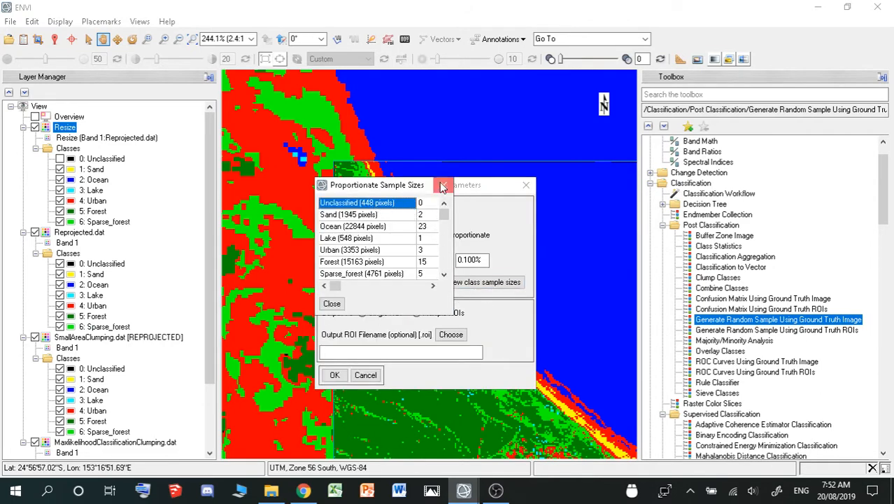
pyautogui.click(442, 185)
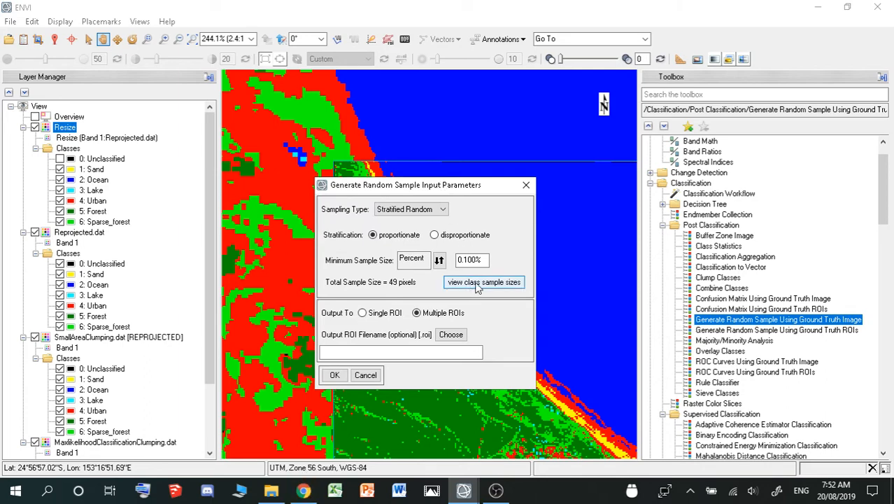
pyautogui.click(484, 281)
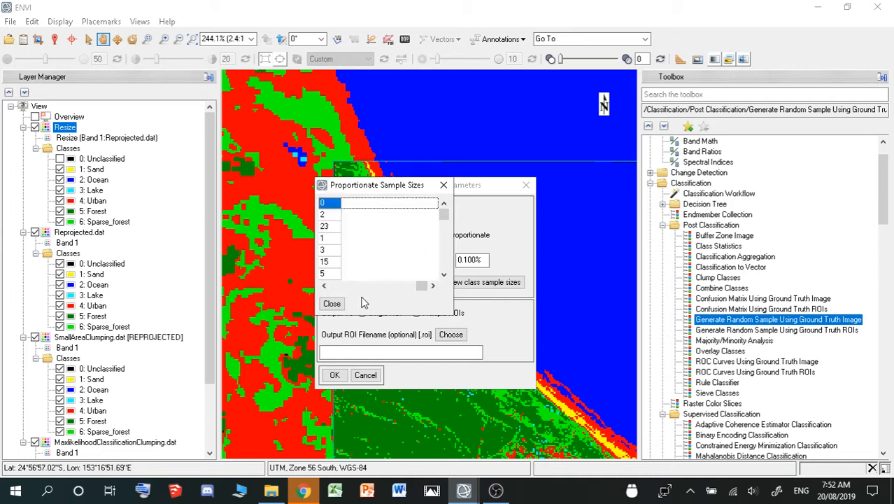
pyautogui.click(332, 303)
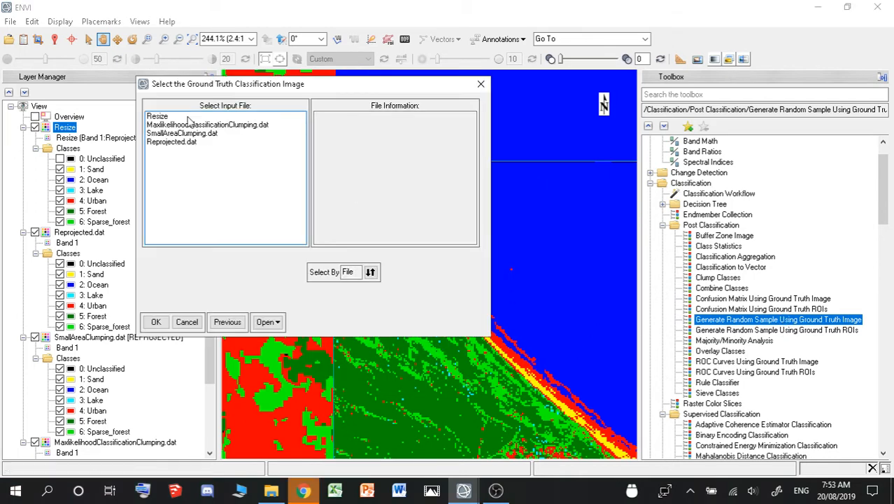
pyautogui.click(156, 322)
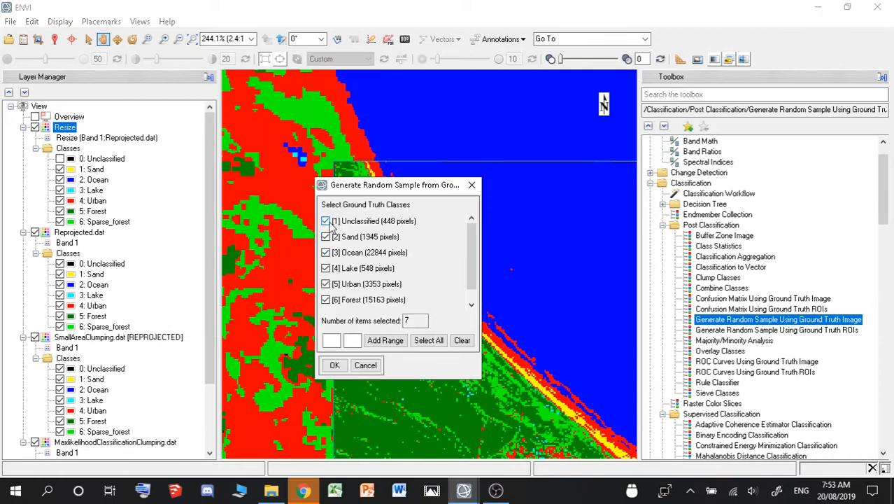
pyautogui.click(325, 221)
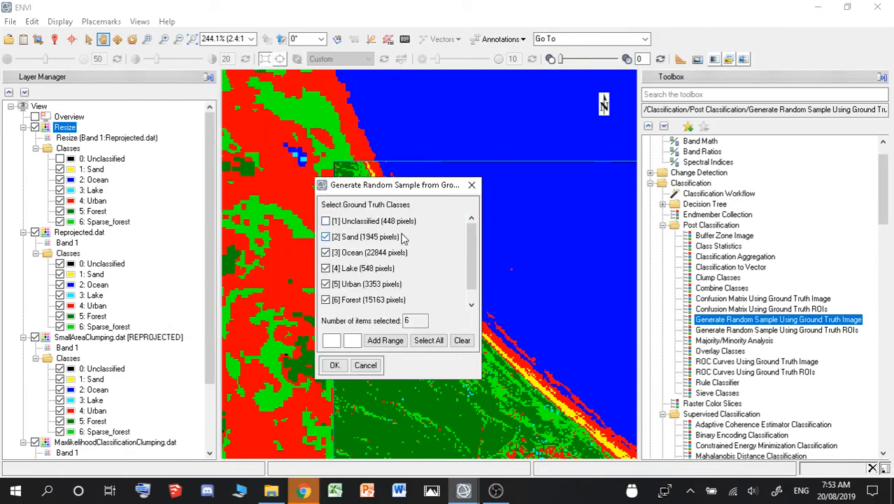
pyautogui.click(335, 364)
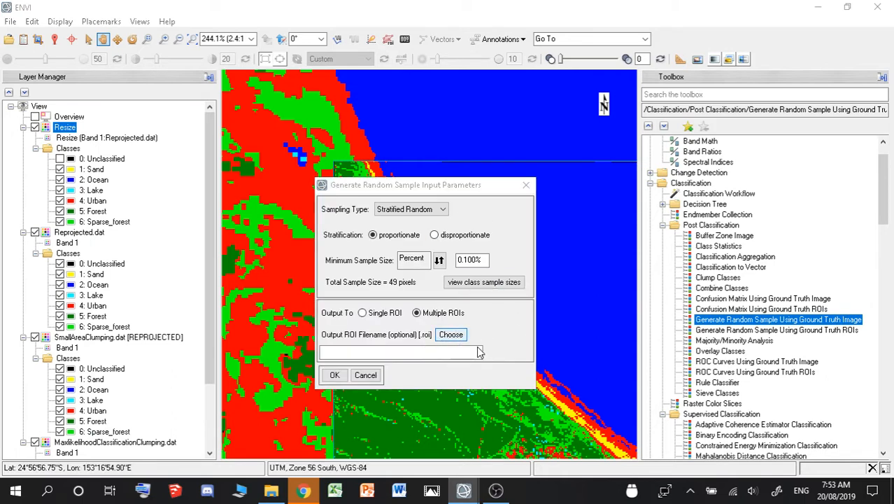
pyautogui.click(450, 333)
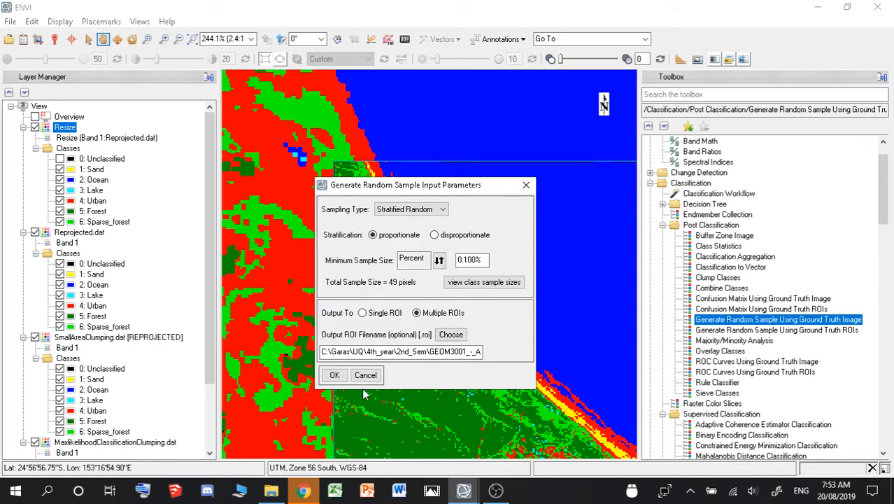
pyautogui.click(365, 375)
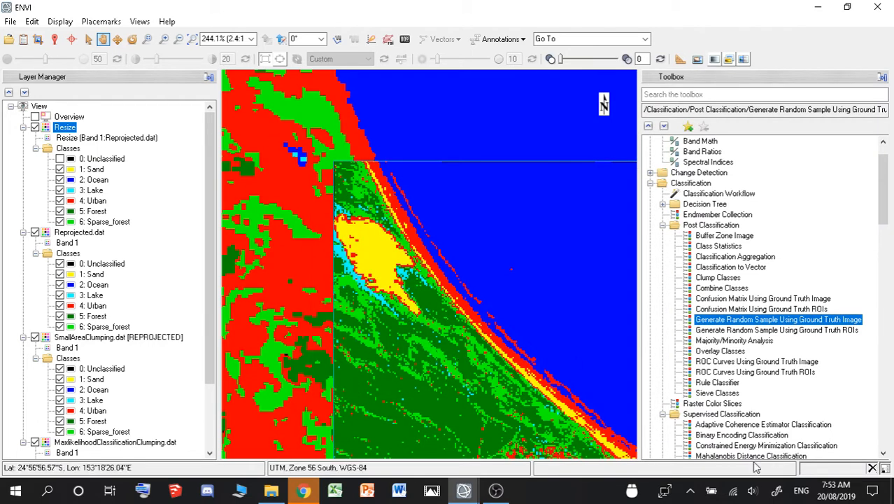
# - Open ROIs.roi and display the sample regions over the Resize layer
pyautogui.click(11, 21)
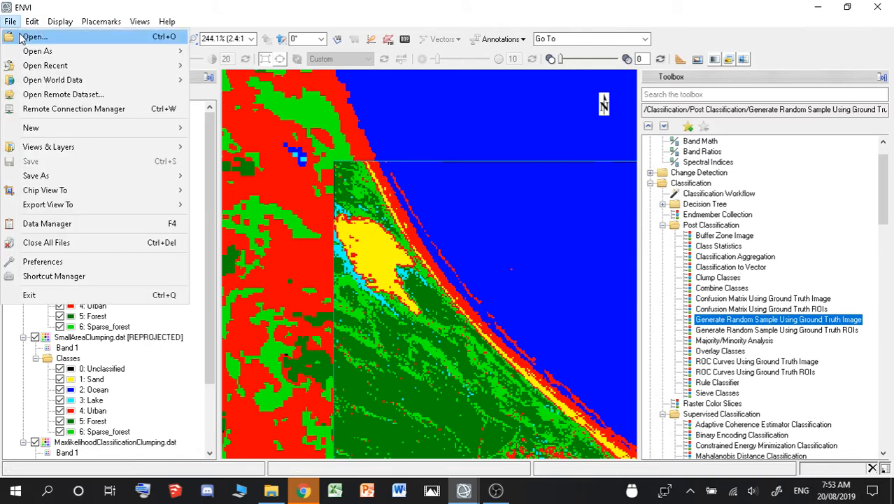
pyautogui.click(33, 37)
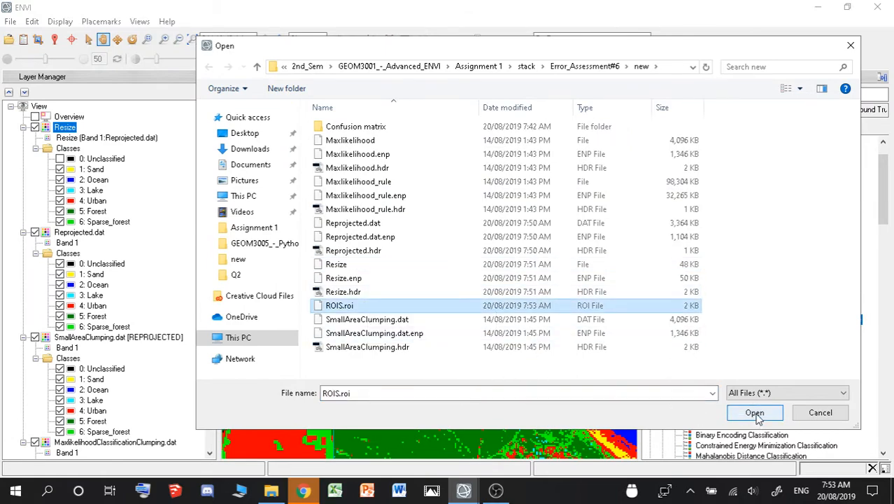
pyautogui.click(755, 412)
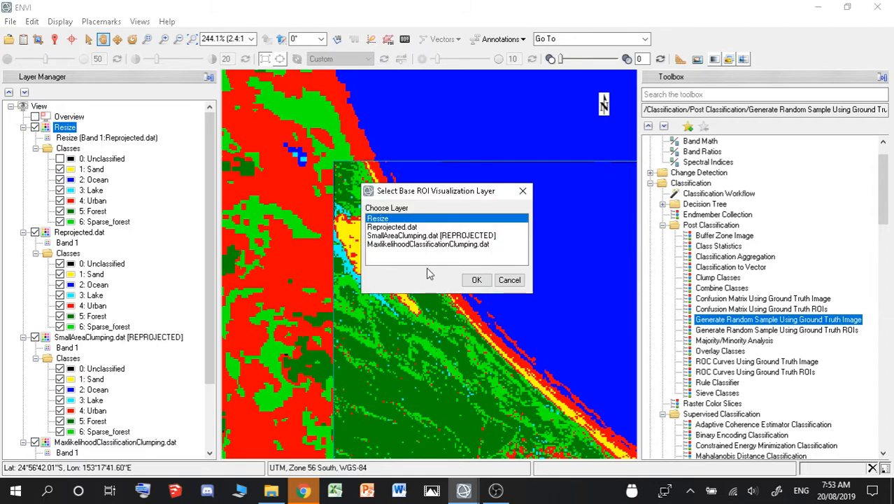
pyautogui.click(476, 279)
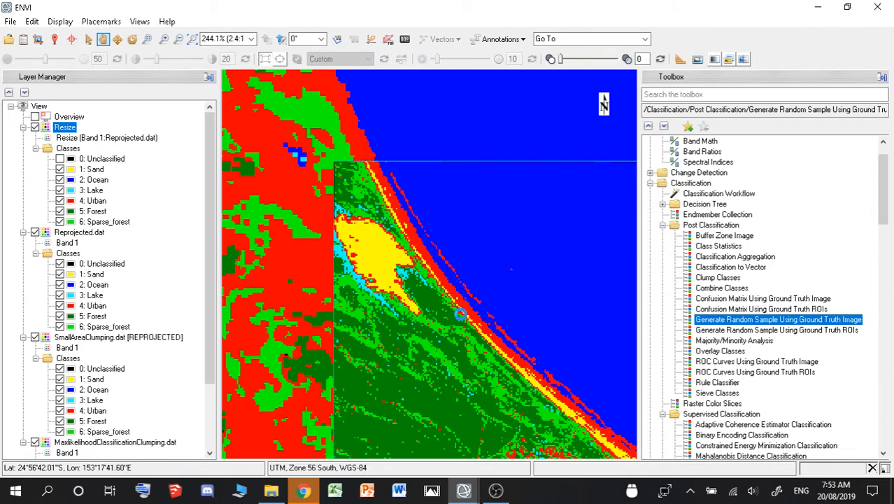
pyautogui.moveTo(547, 332)
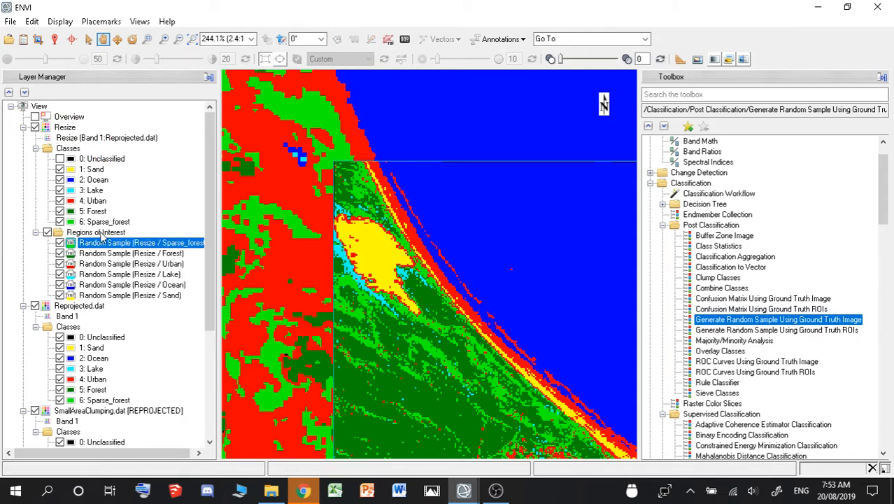
pyautogui.moveTo(147, 315)
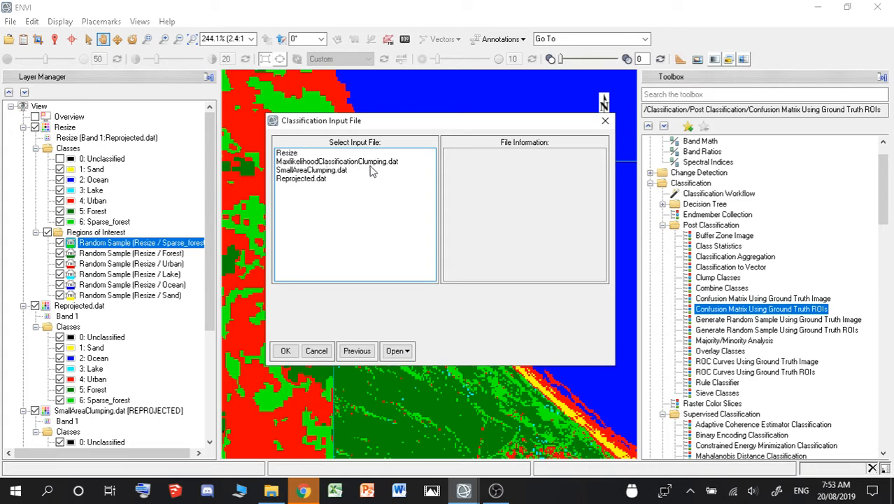
# - Use MaxlikelihoodClassificationClumping.dat as input and pair the Sand sample with Sand_Dune
pyautogui.click(337, 161)
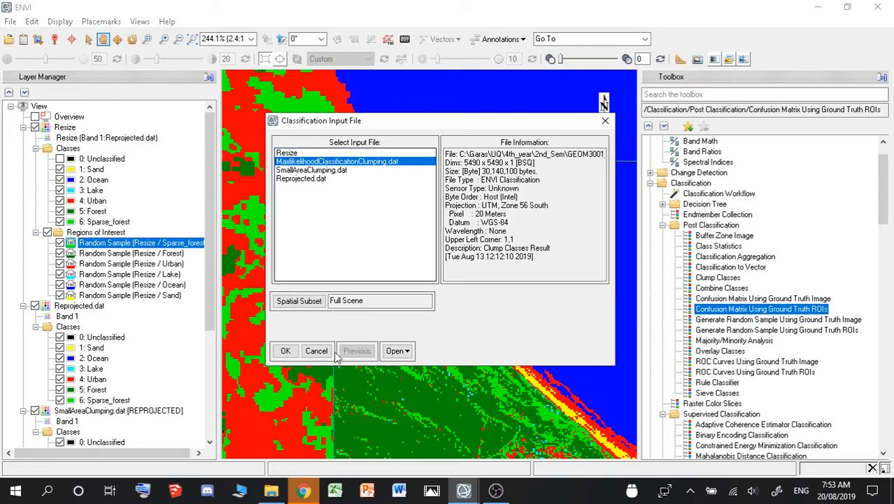
pyautogui.click(285, 350)
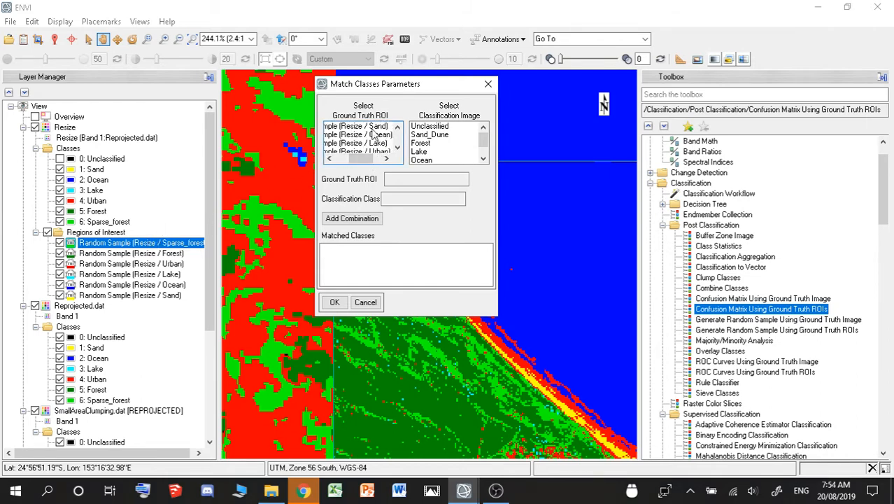
pyautogui.click(357, 126)
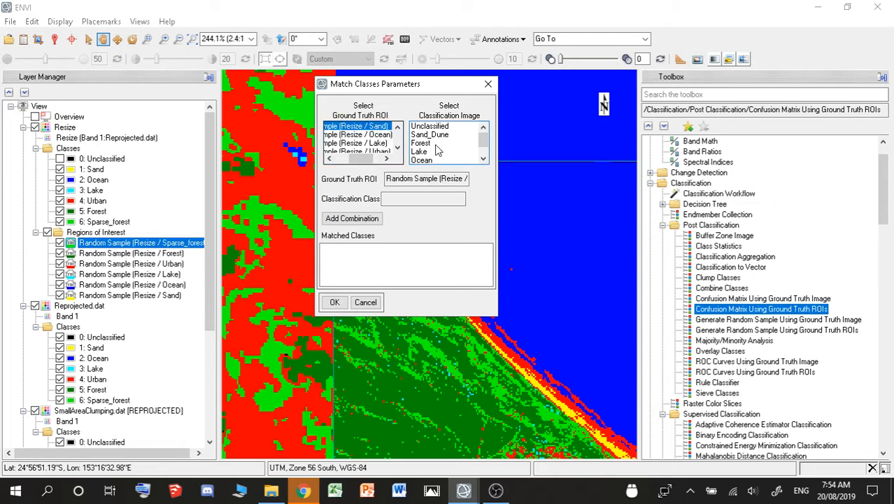
pyautogui.click(429, 134)
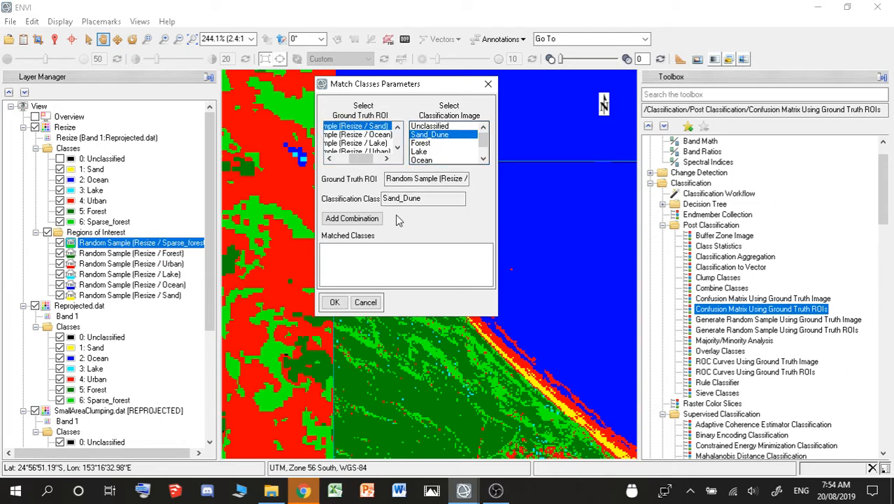
pyautogui.click(352, 218)
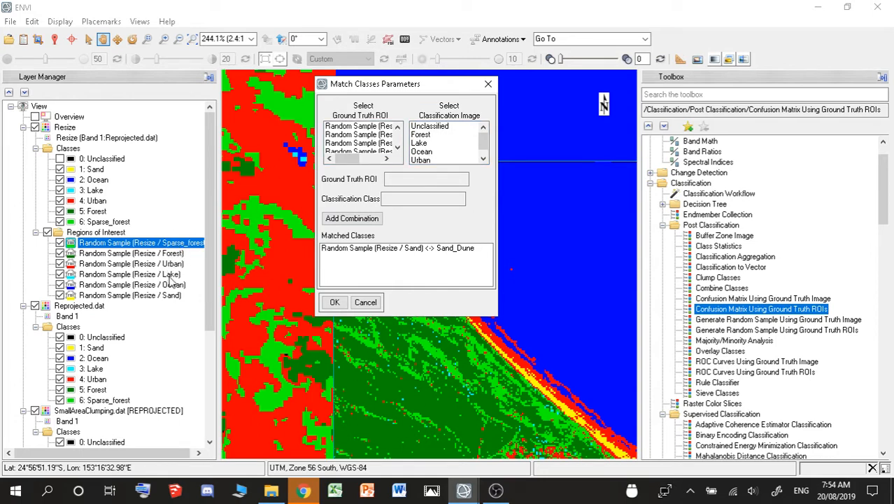
# - Match the Ocean, Lake, Urban, Forest and Sparse_forest samples to their classes
pyautogui.click(357, 157)
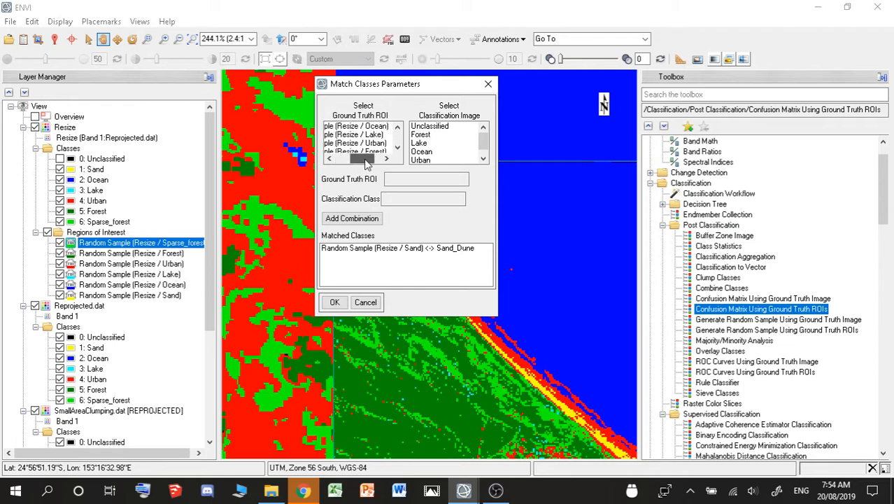
pyautogui.click(357, 126)
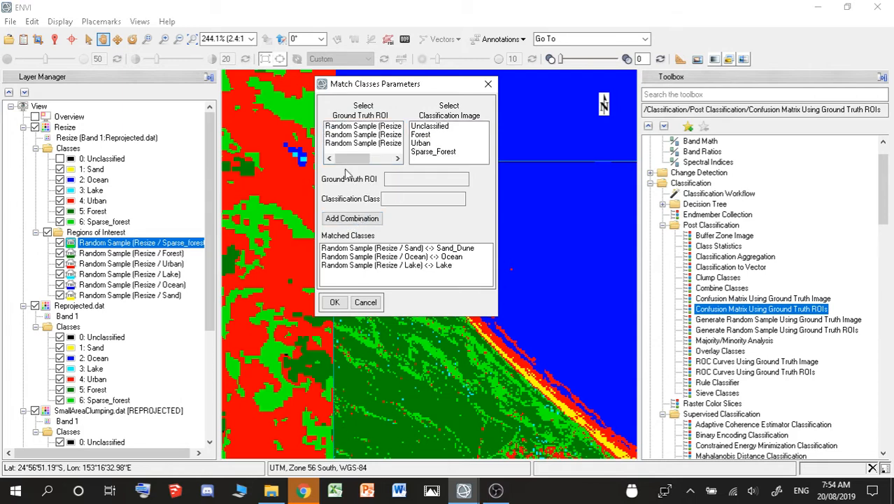
pyautogui.click(420, 143)
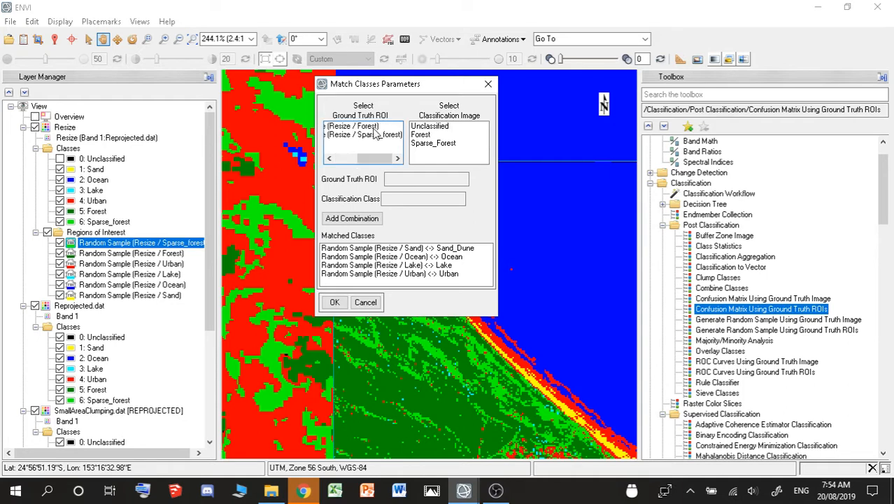
pyautogui.click(363, 126)
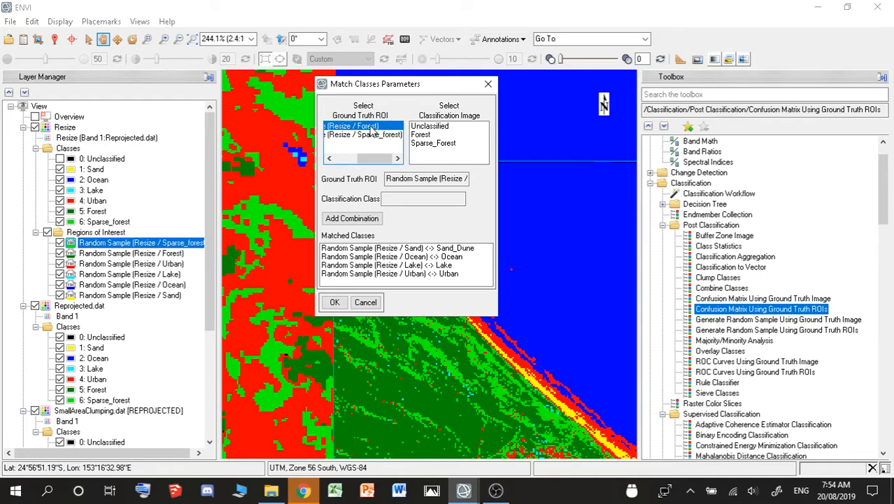
pyautogui.click(422, 134)
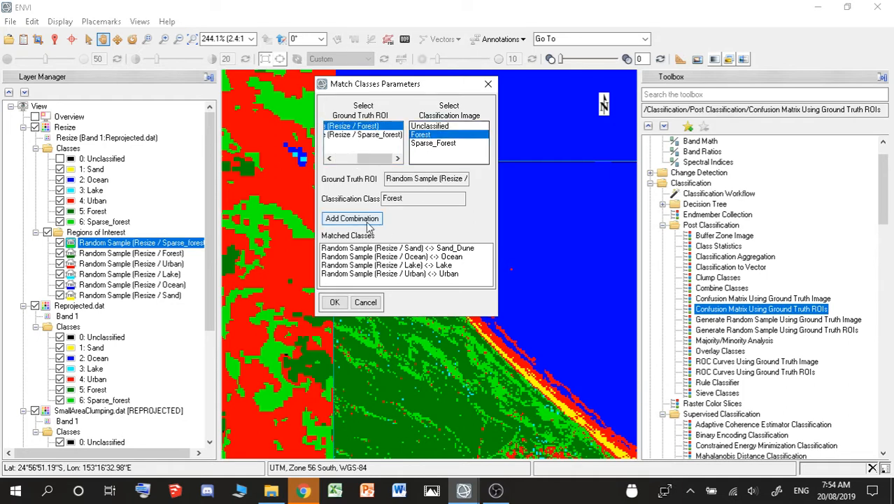
pyautogui.click(352, 218)
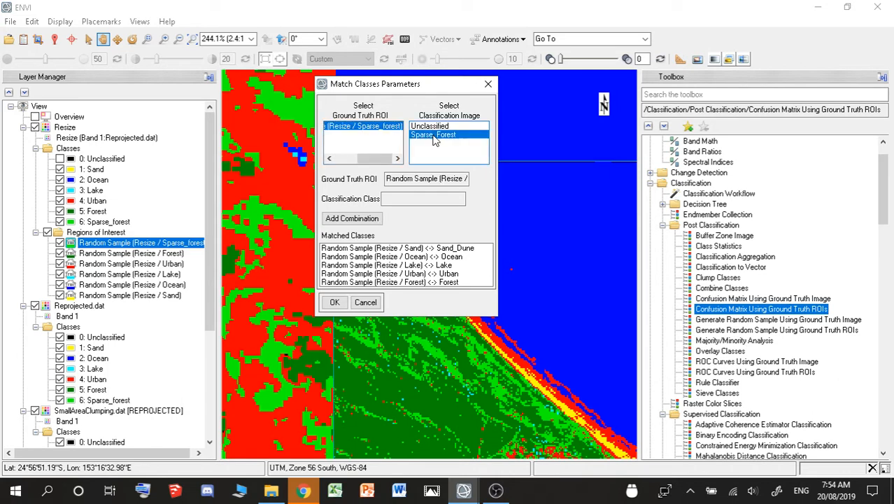
pyautogui.click(351, 218)
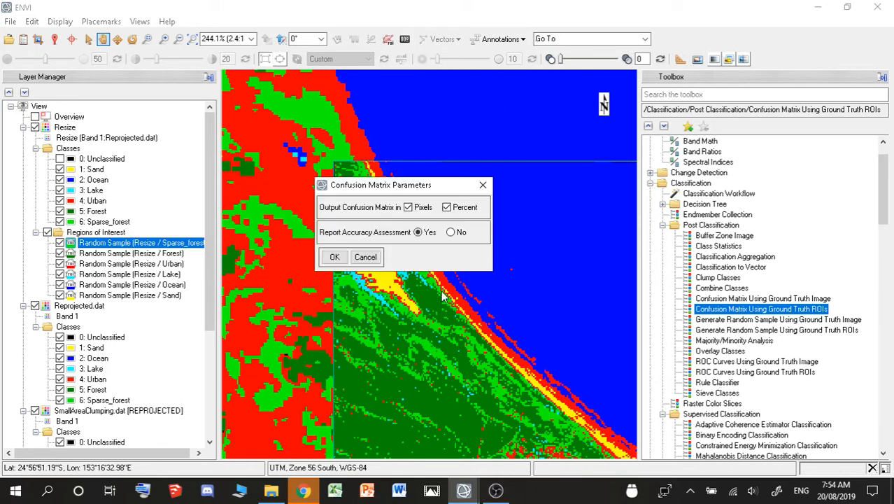
# - Generate the confusion matrix report, maximize it, and highlight the 55.1020% overall accuracy
pyautogui.click(334, 257)
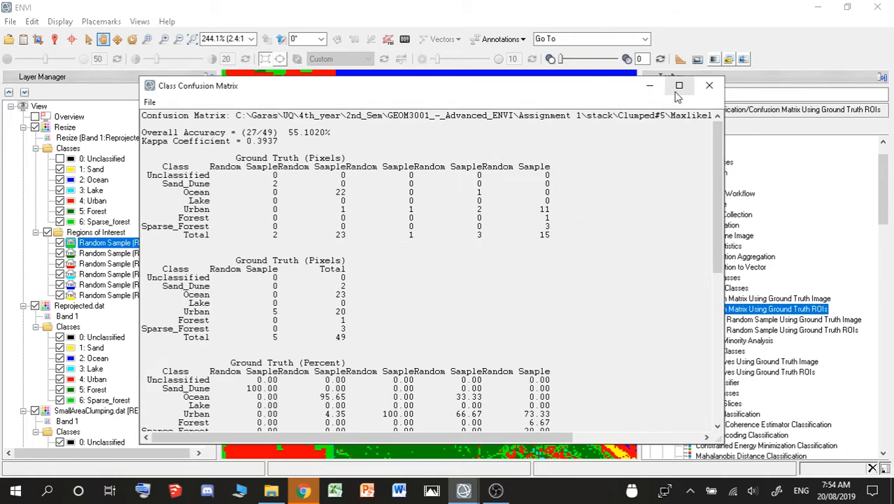
pyautogui.click(678, 85)
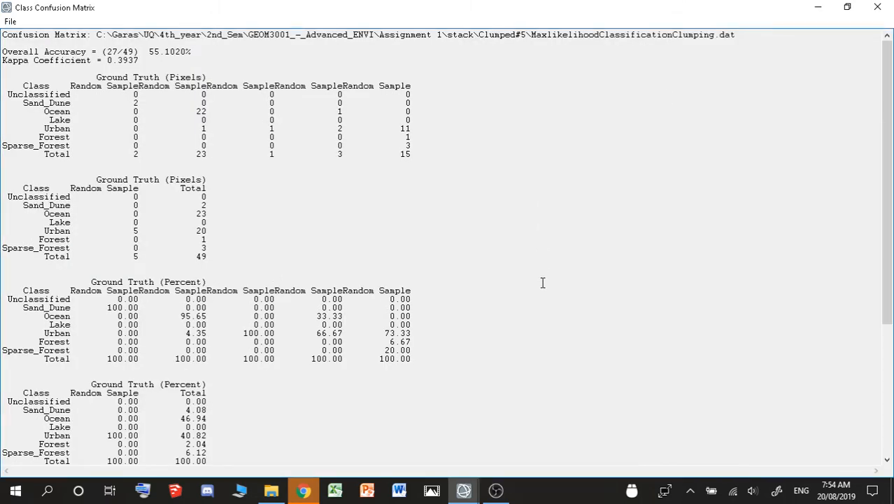
pyautogui.moveTo(149, 51); pyautogui.dragTo(201, 51)
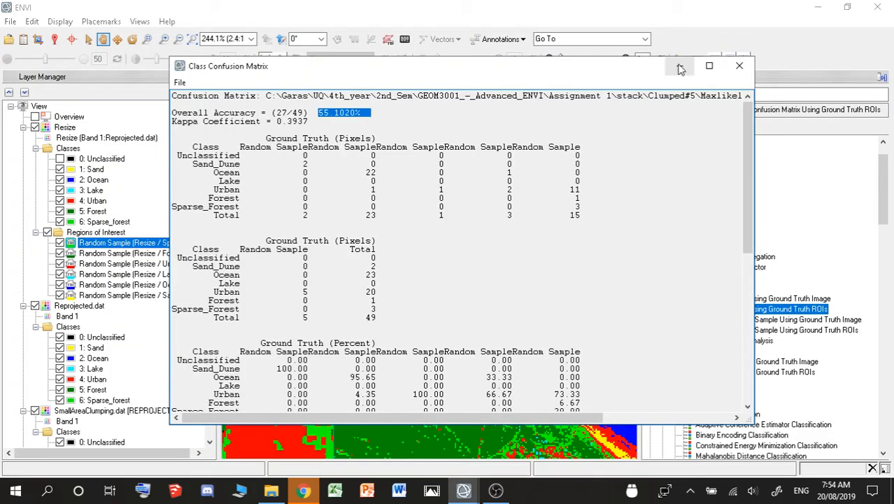
# - Minimize the report and return to the classified image via the taskbar
pyautogui.click(739, 65)
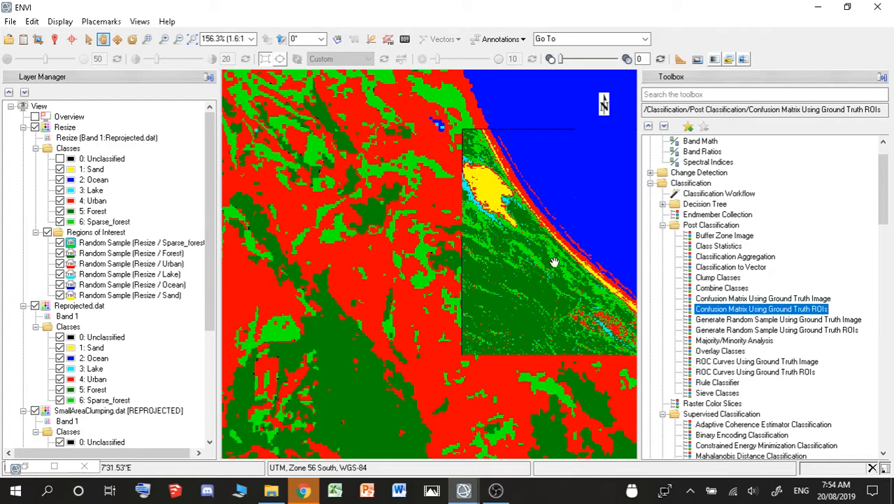
pyautogui.click(304, 489)
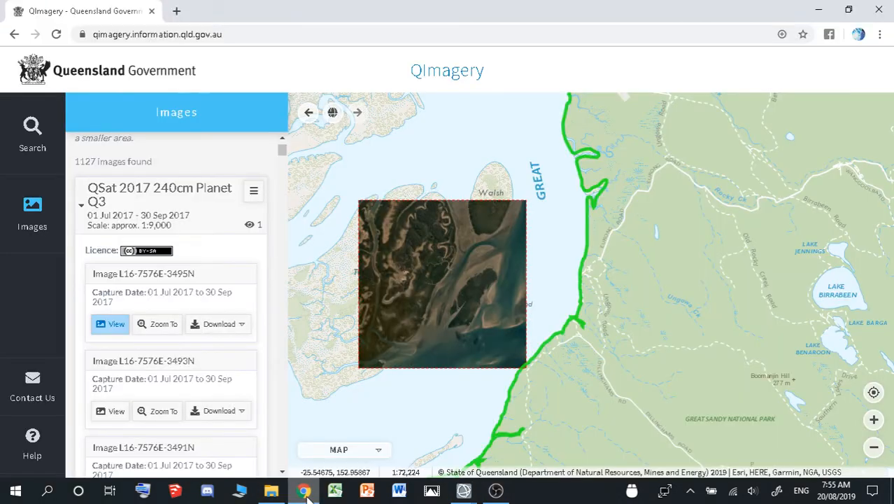
pyautogui.click(463, 490)
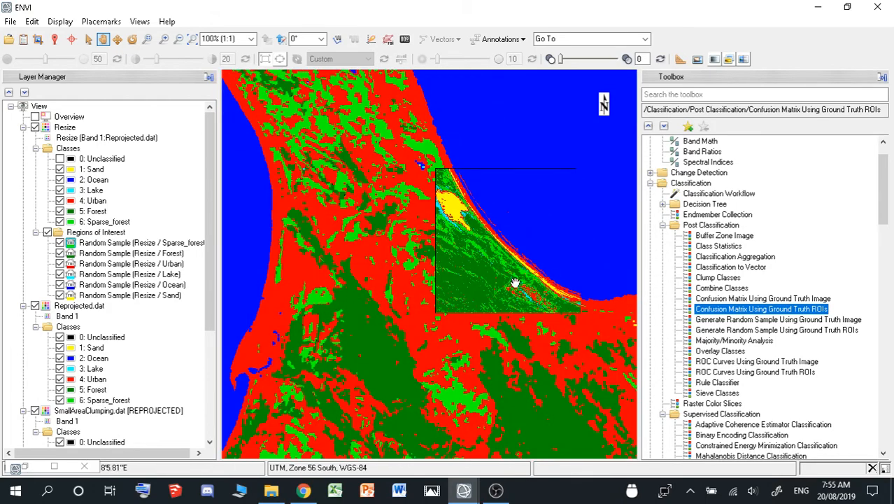
pyautogui.moveTo(369, 324)
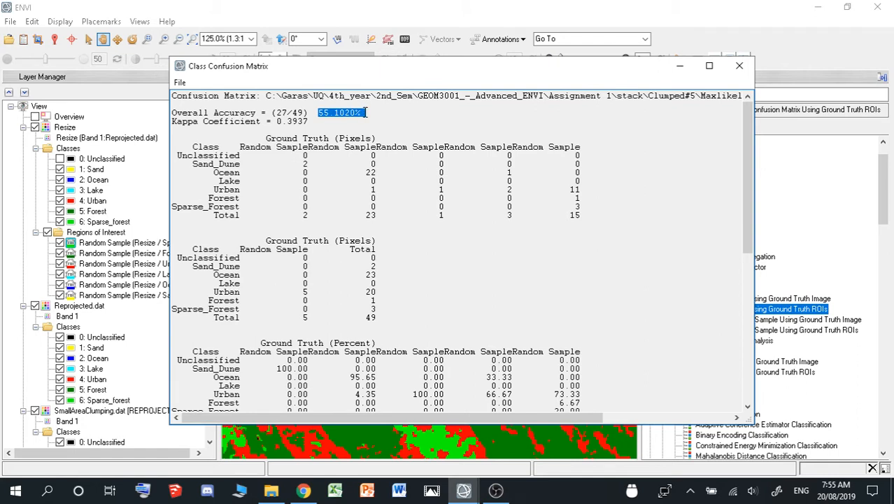
pyautogui.moveTo(642, 244)
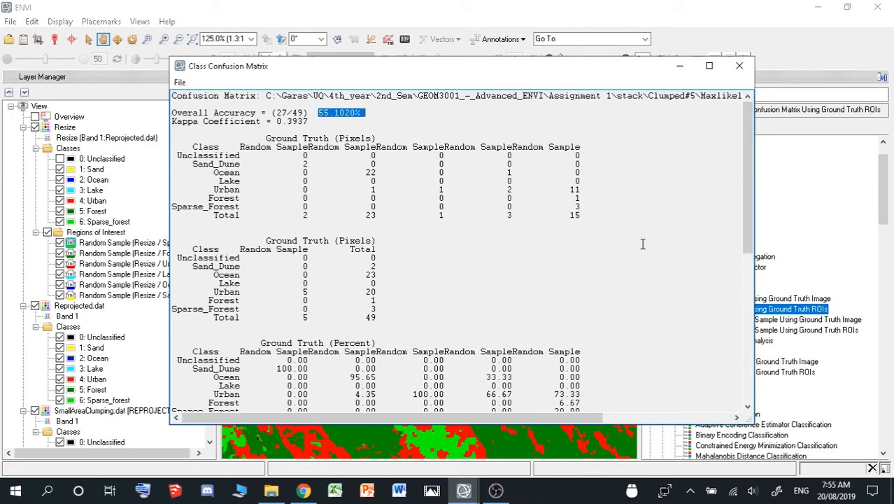
pyautogui.moveTo(232, 98)
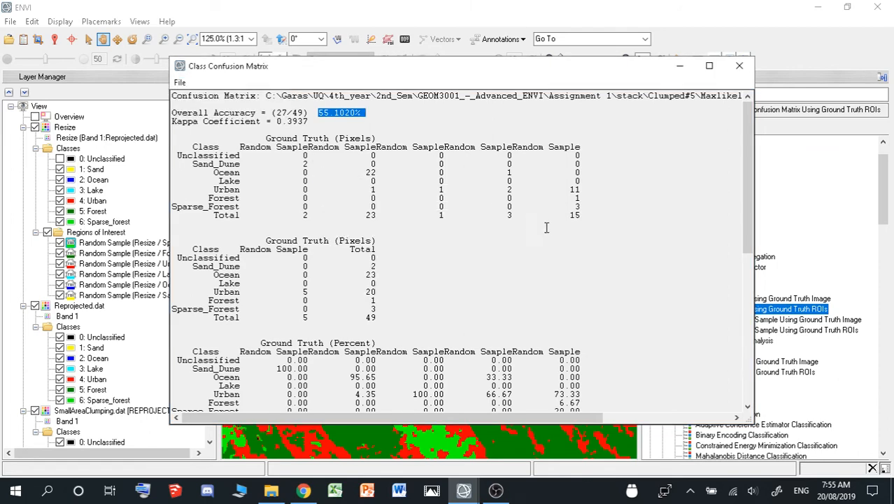
# - Minimize the Class Confusion Matrix report after reviewing 55.10% accuracy and kappa 0.3937
pyautogui.click(738, 65)
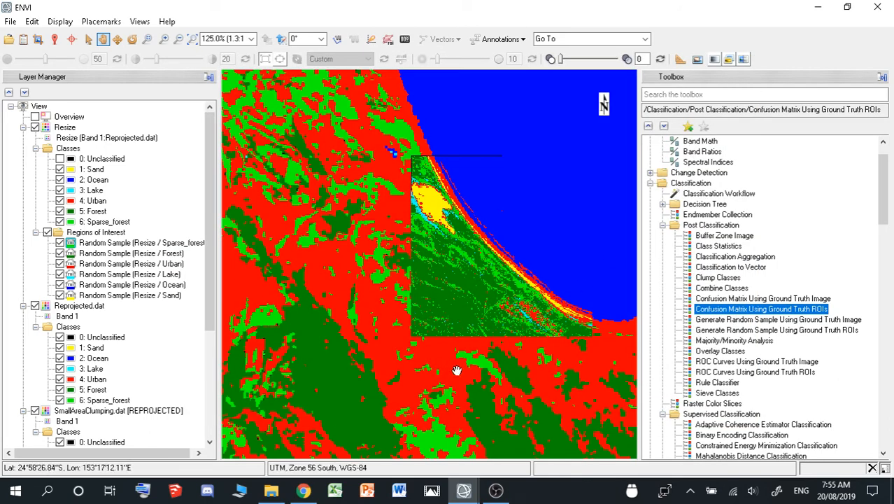